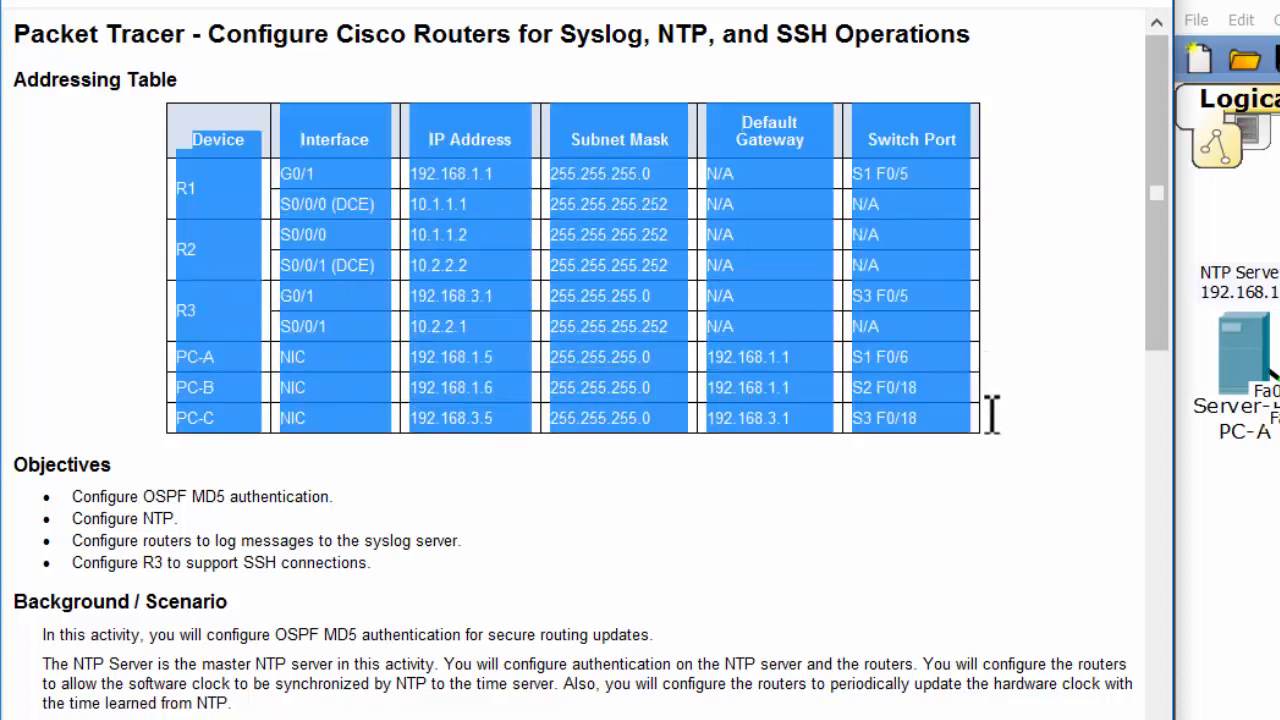
Review the lab note on MD5 encryption, then delete the earlier scenario ping results
left_click(530, 495)
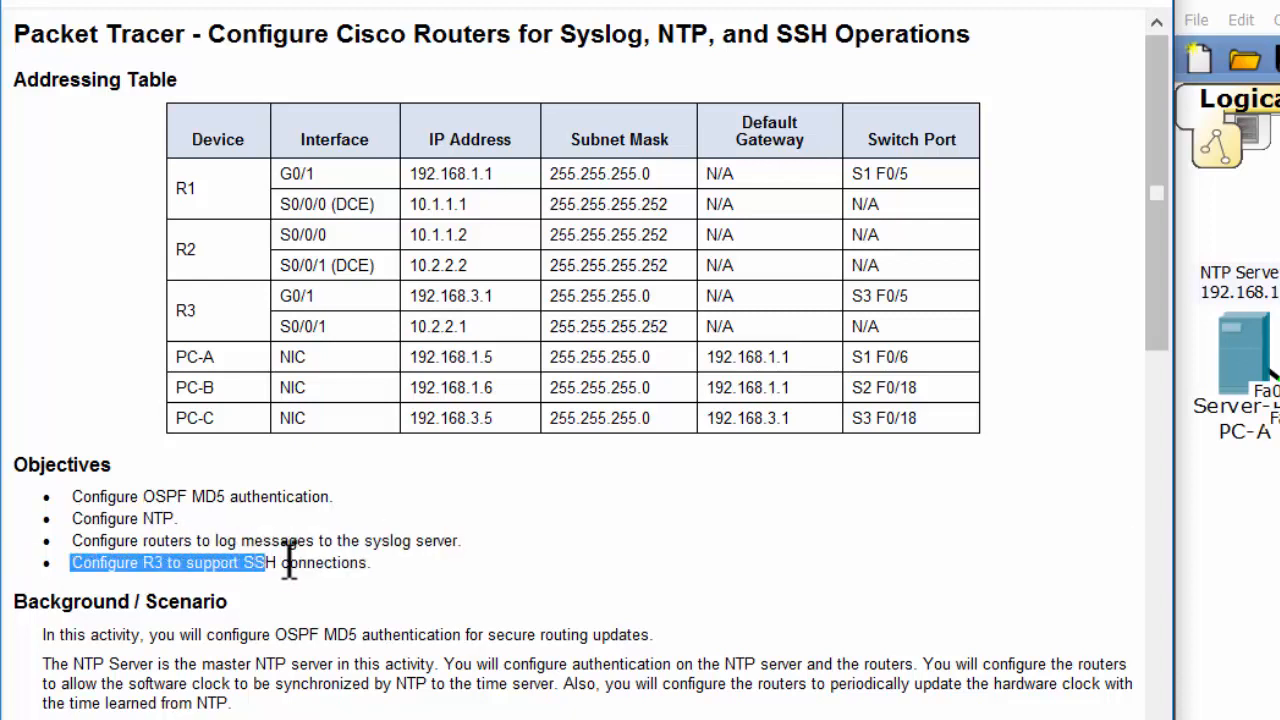
scroll("down", 3)
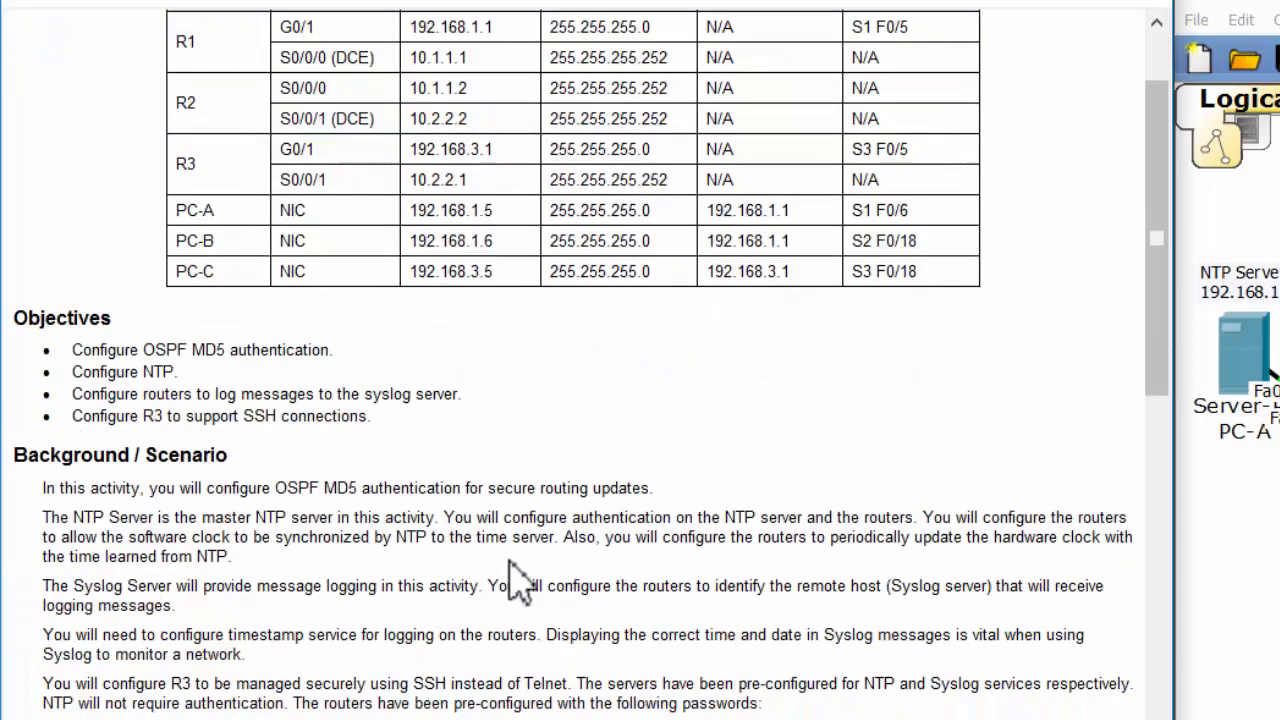
scroll("down", 3)
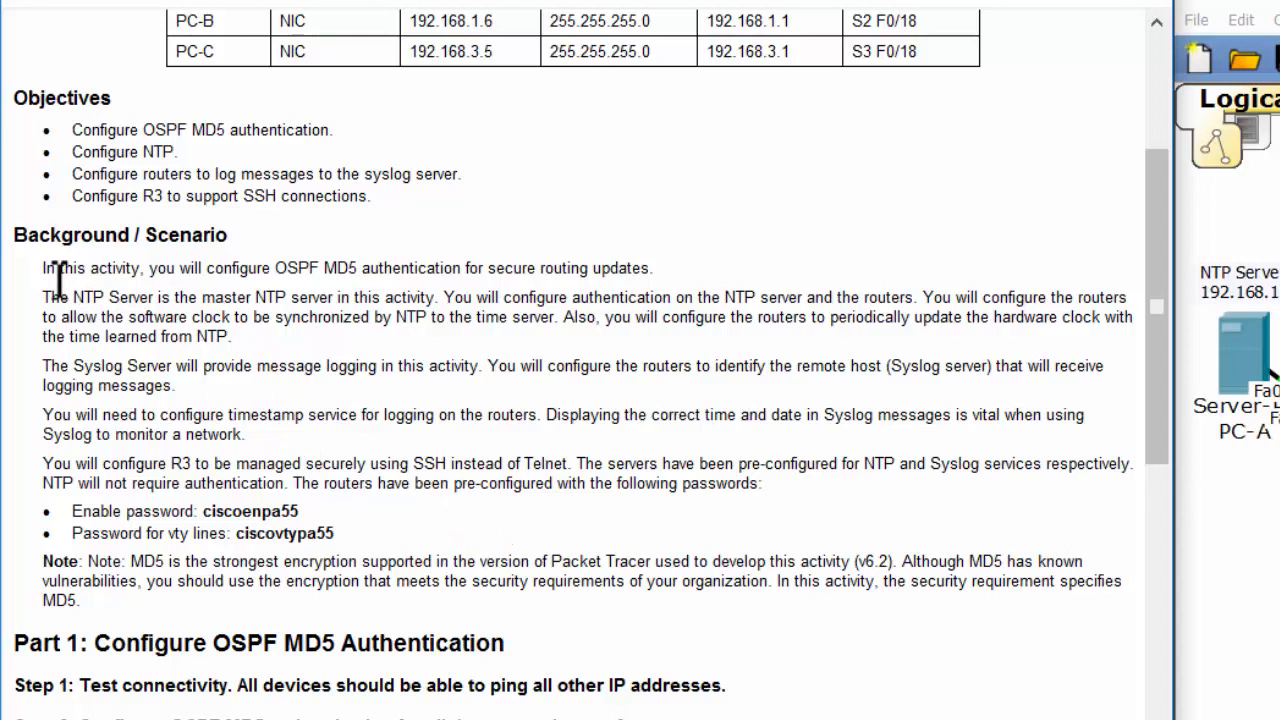
left_click_drag(140, 561, 75, 600)
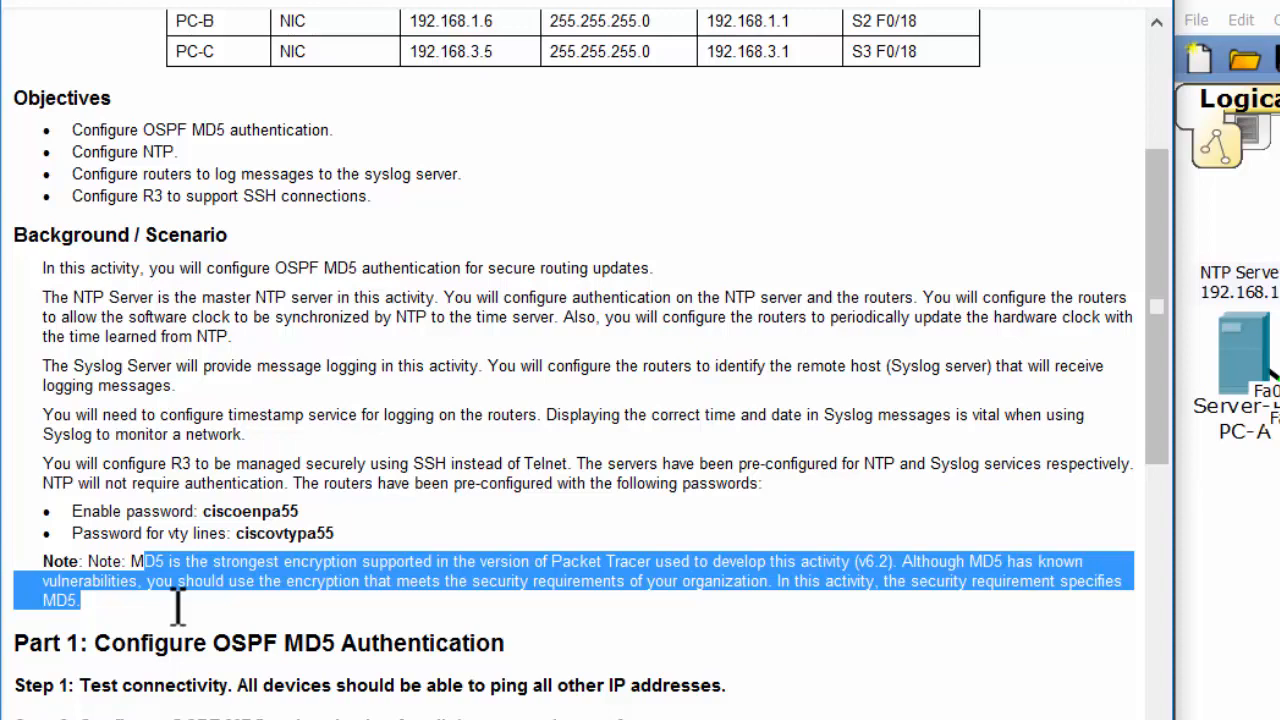
scroll("down", 3)
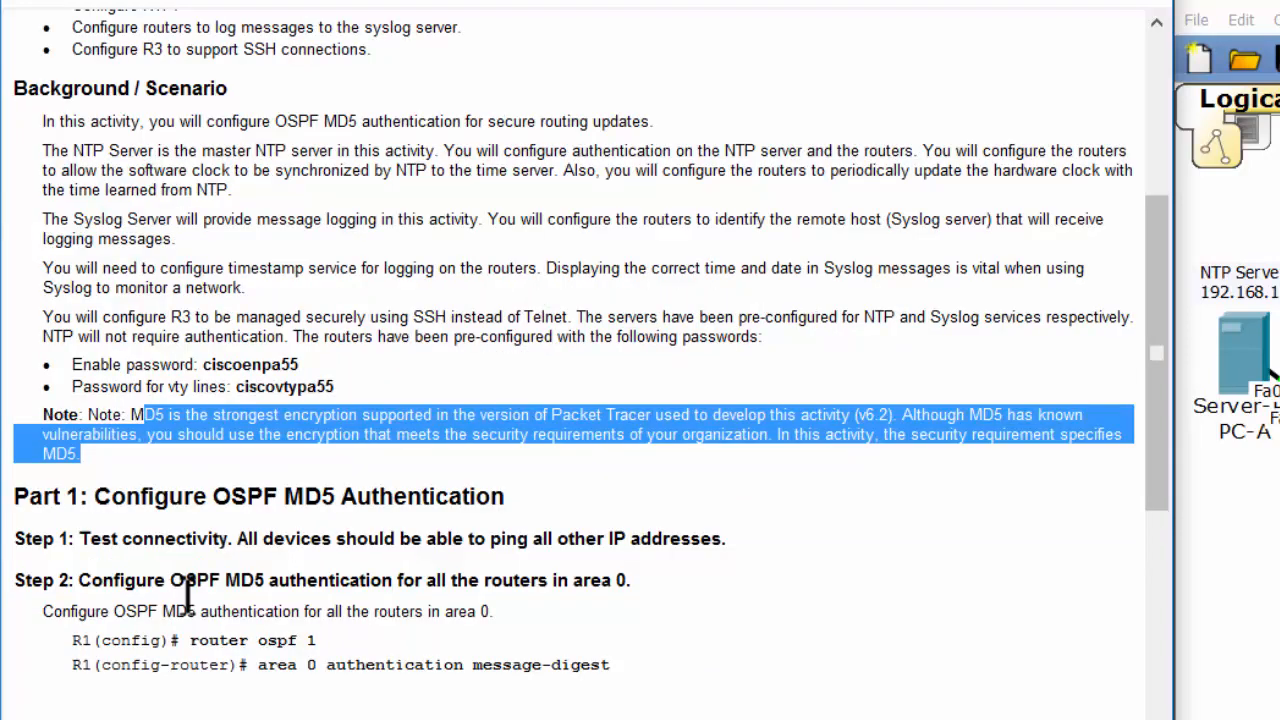
scroll("down", 3)
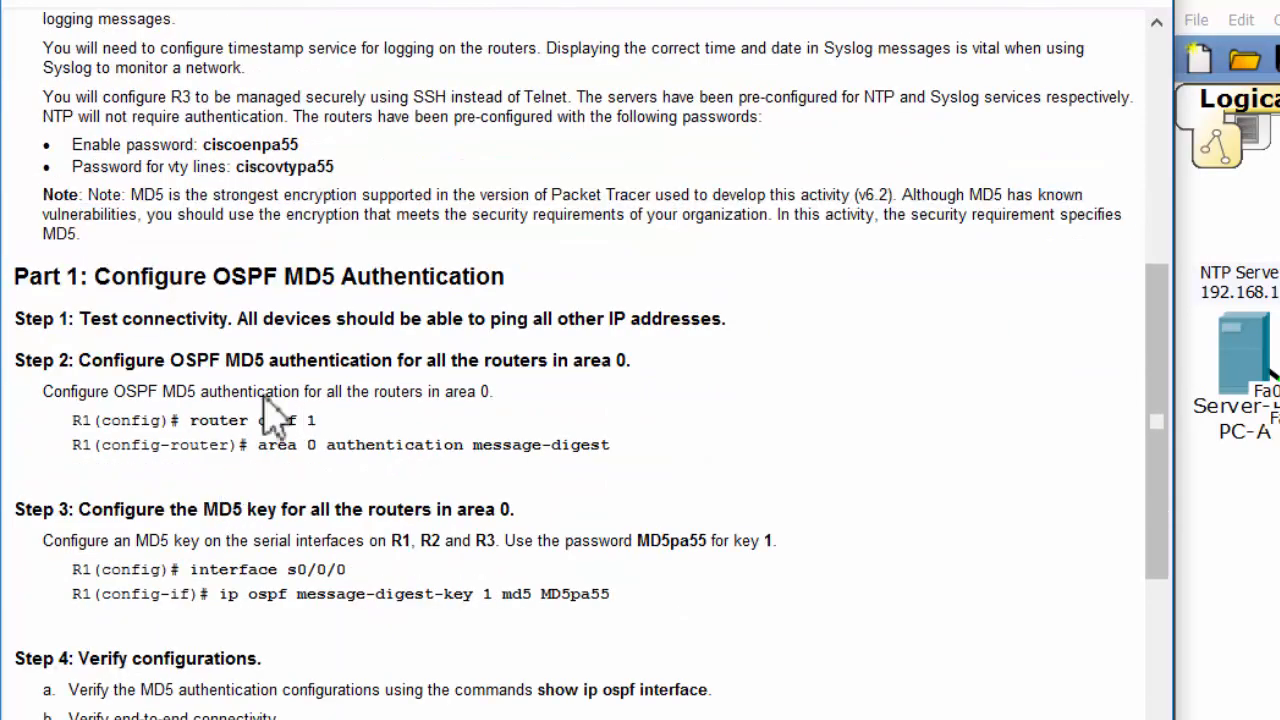
mouse_move(150, 330)
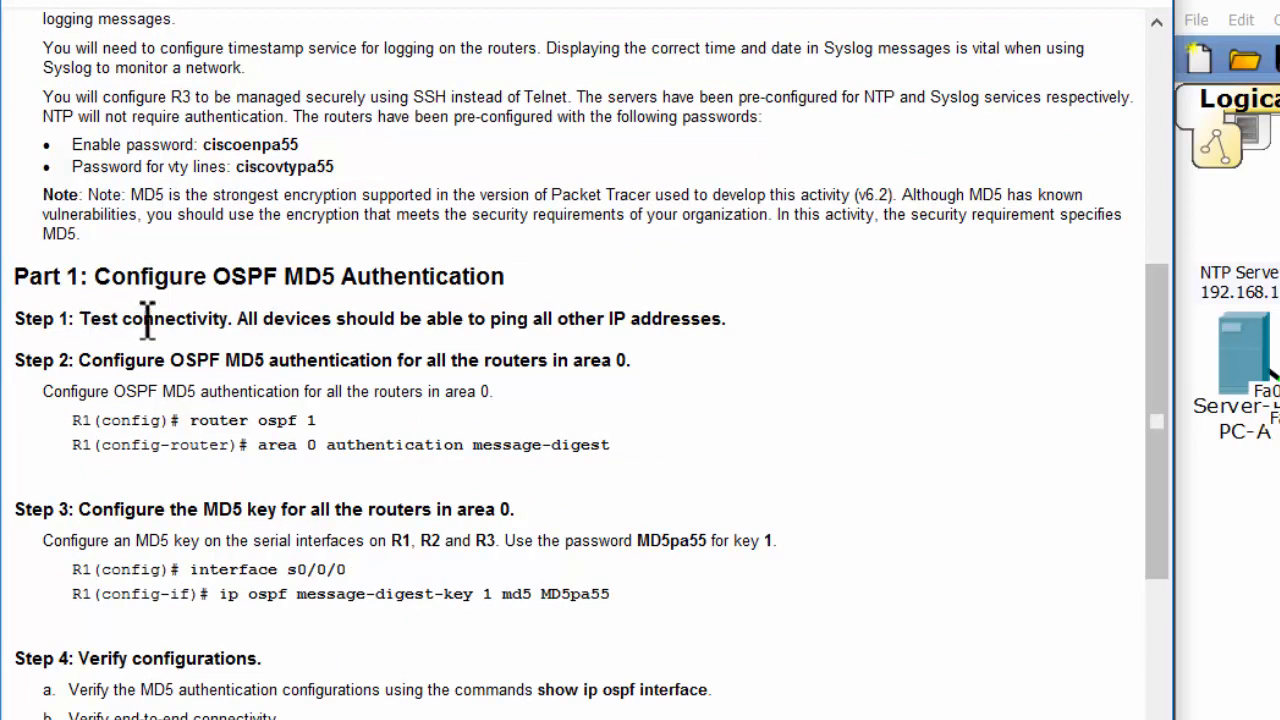
mouse_move(805, 380)
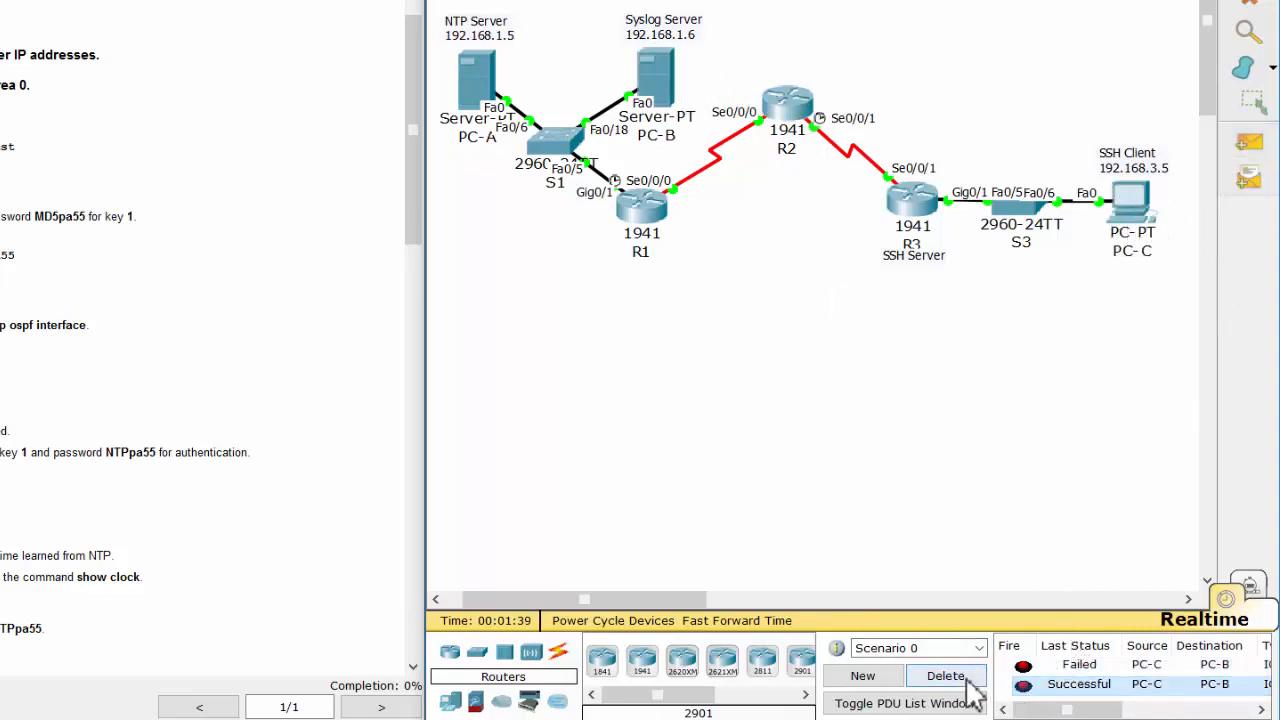
left_click(944, 675)
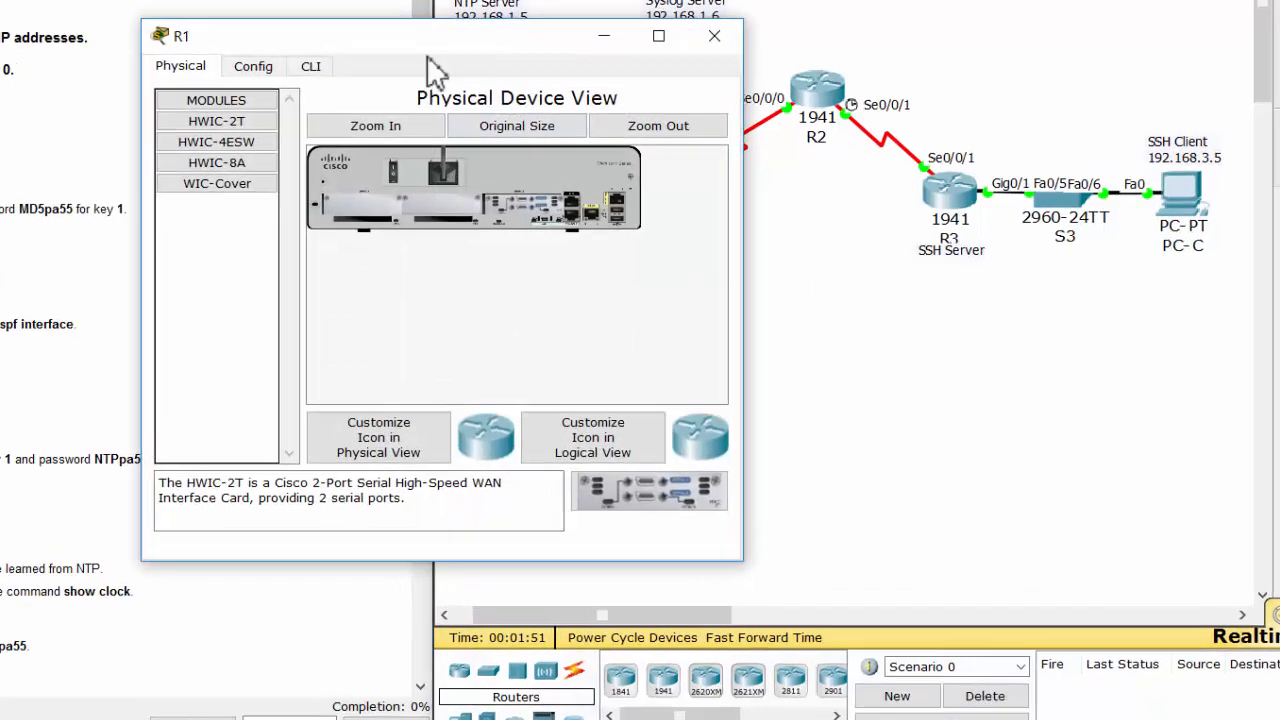
On R1, enter OSPF process 1 and apply 'area 0 authentication message-digest'
left_click(310, 66)
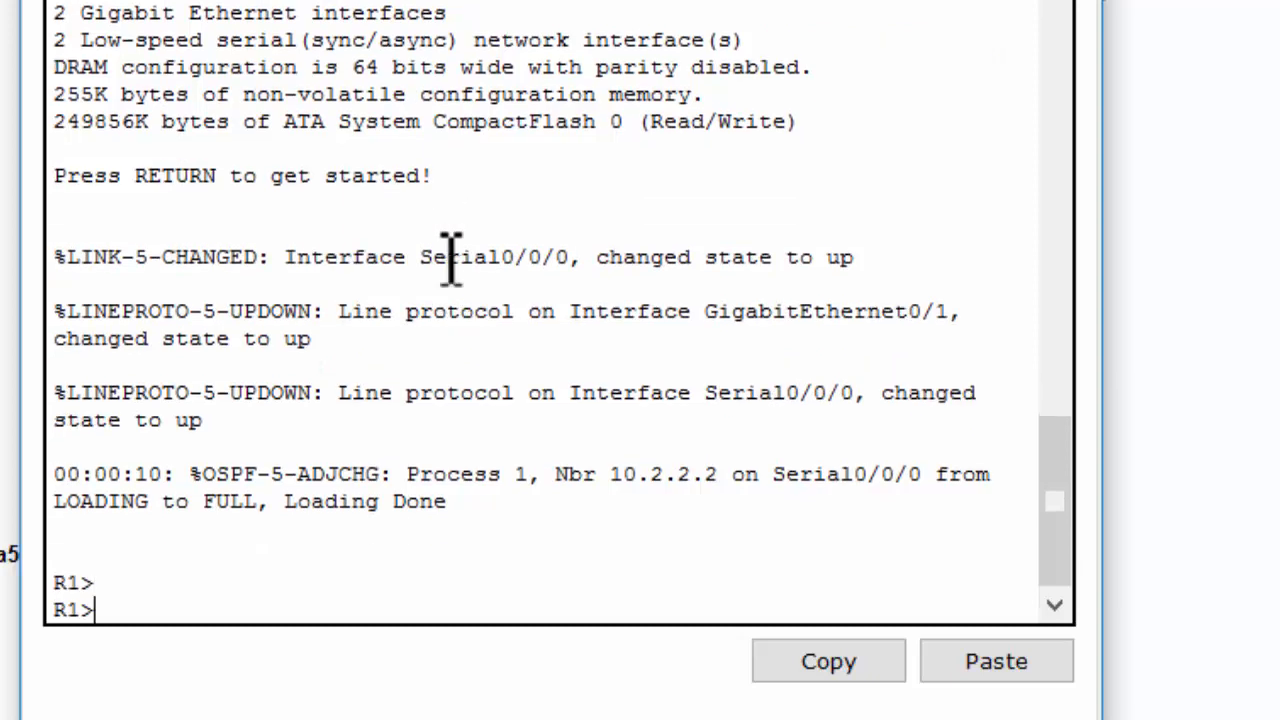
type("ena")
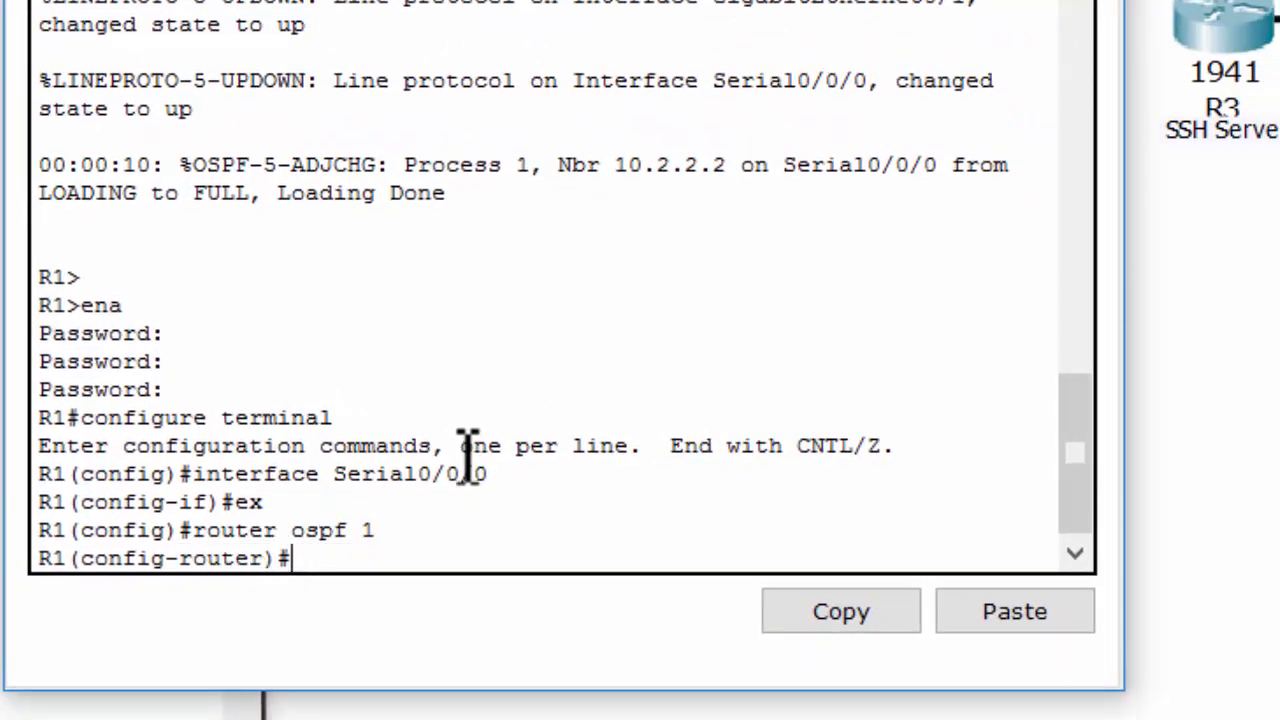
type("area 0 authentication")
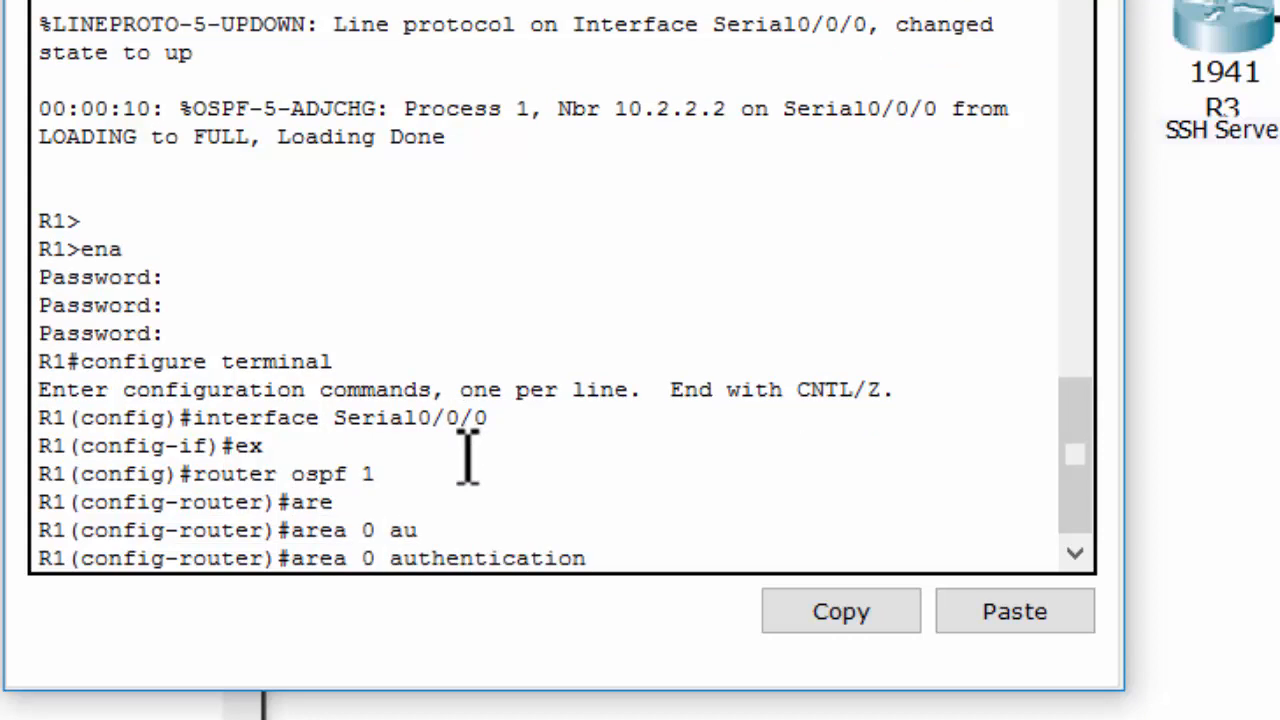
type("message-digest")
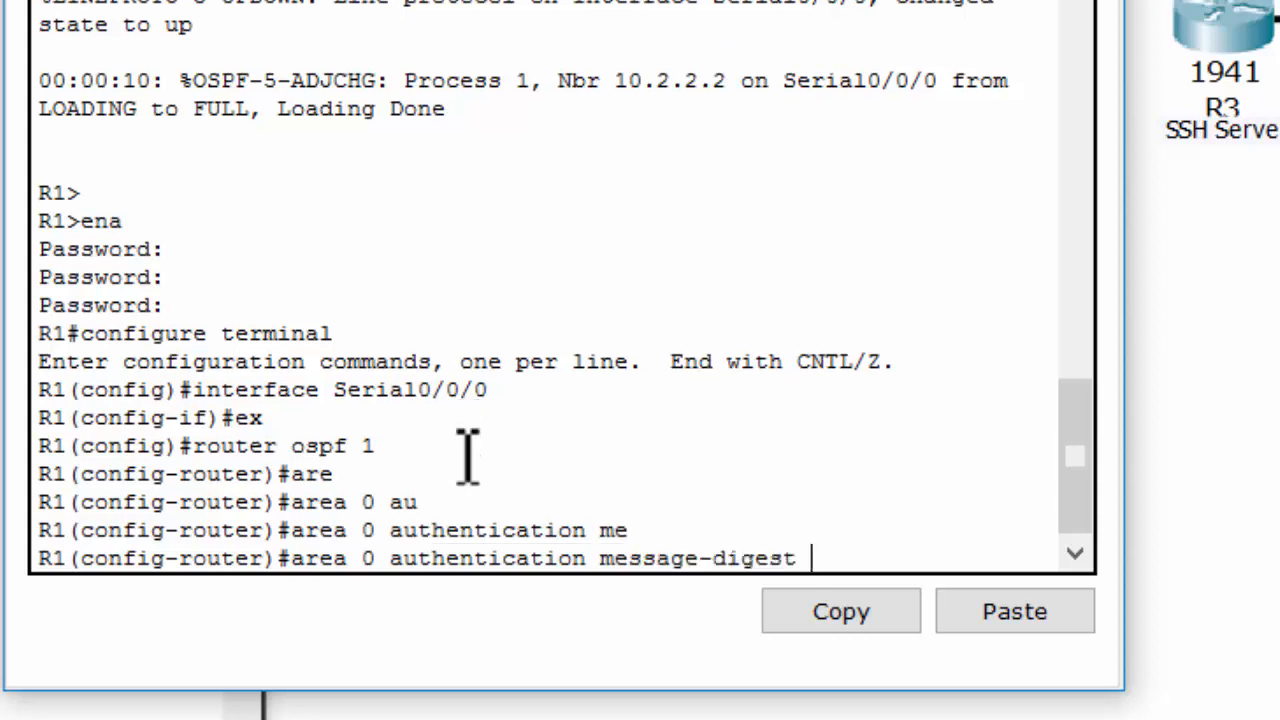
key("Return")
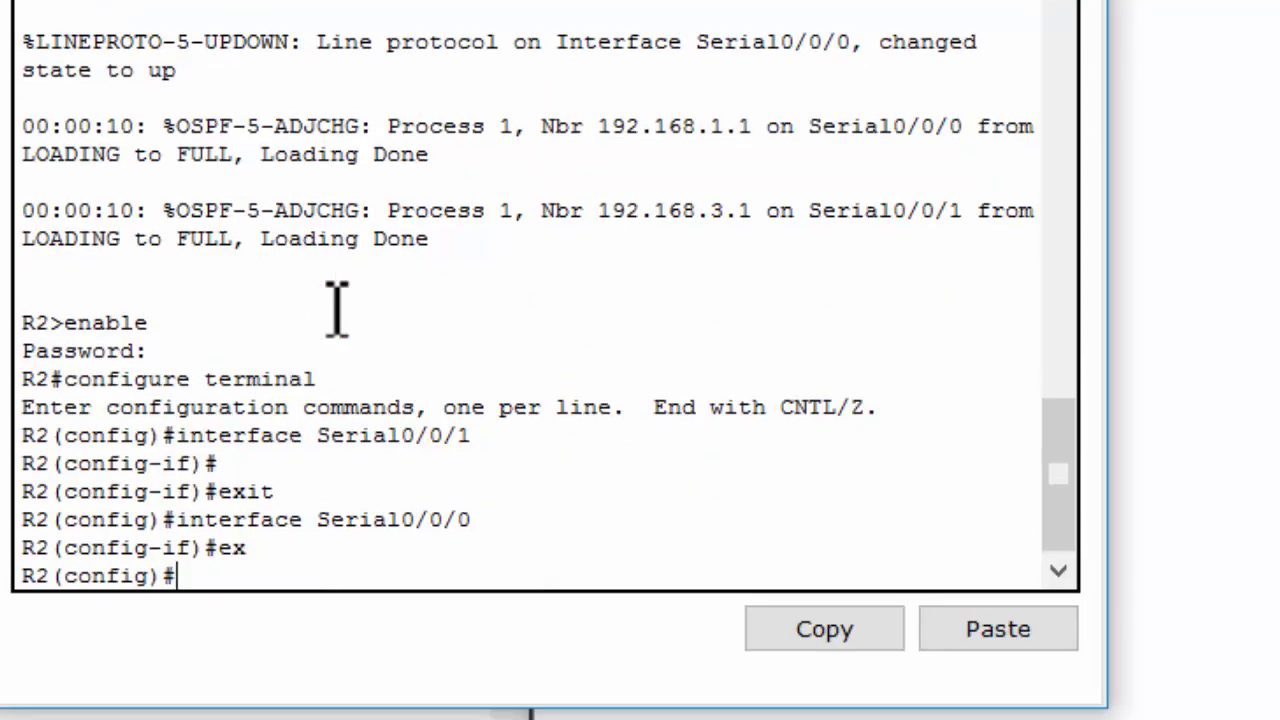
On R2, enter 'router ospf 1' and start typing the area 0 authentication command
type("router os")
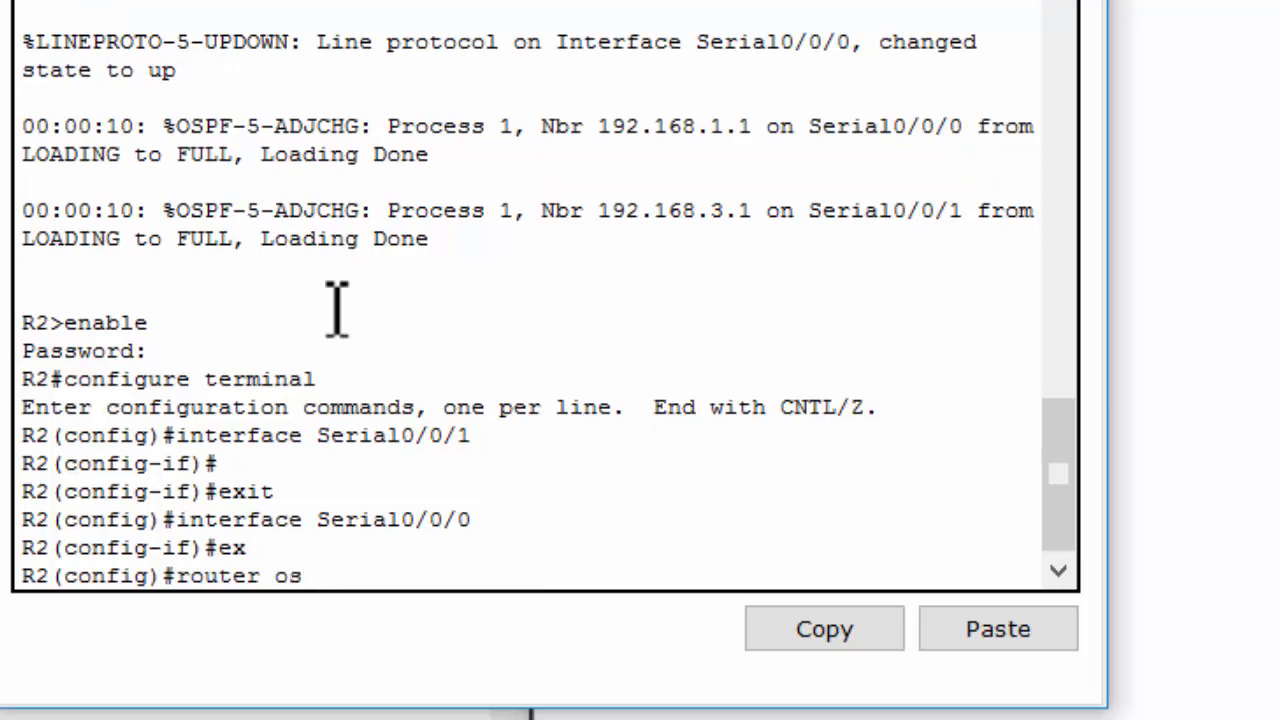
type("1")
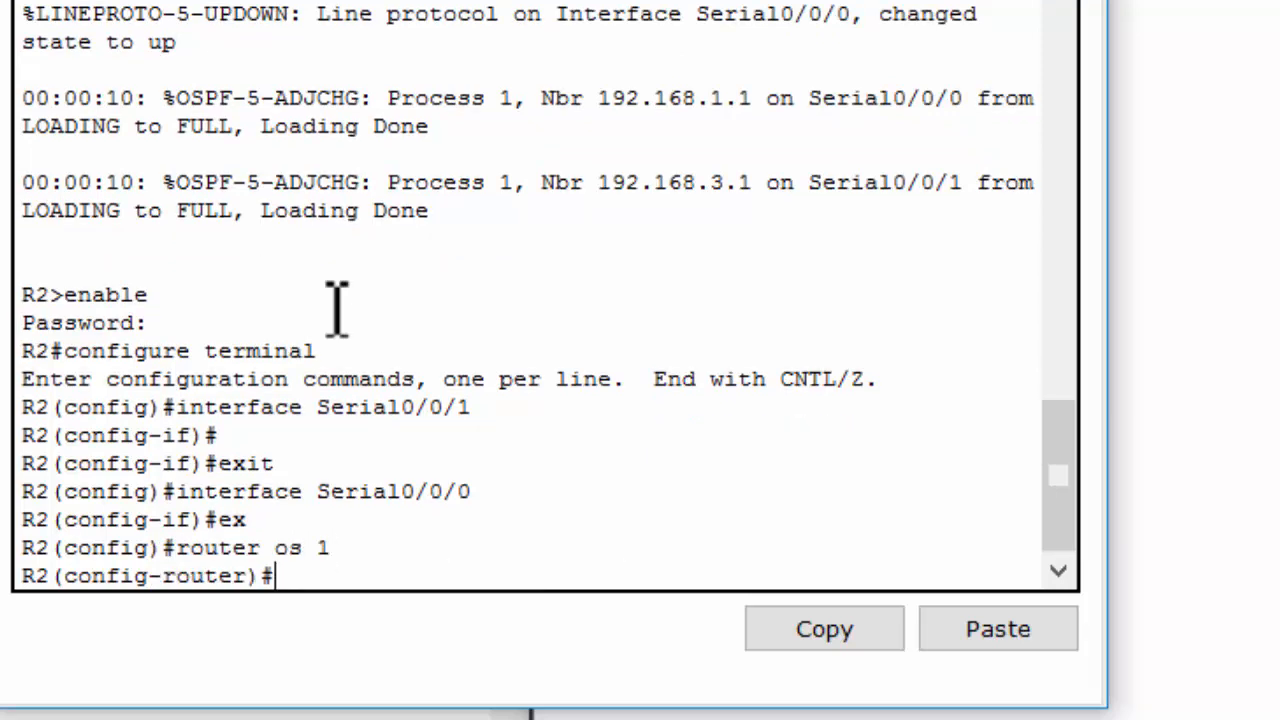
type("are 0")
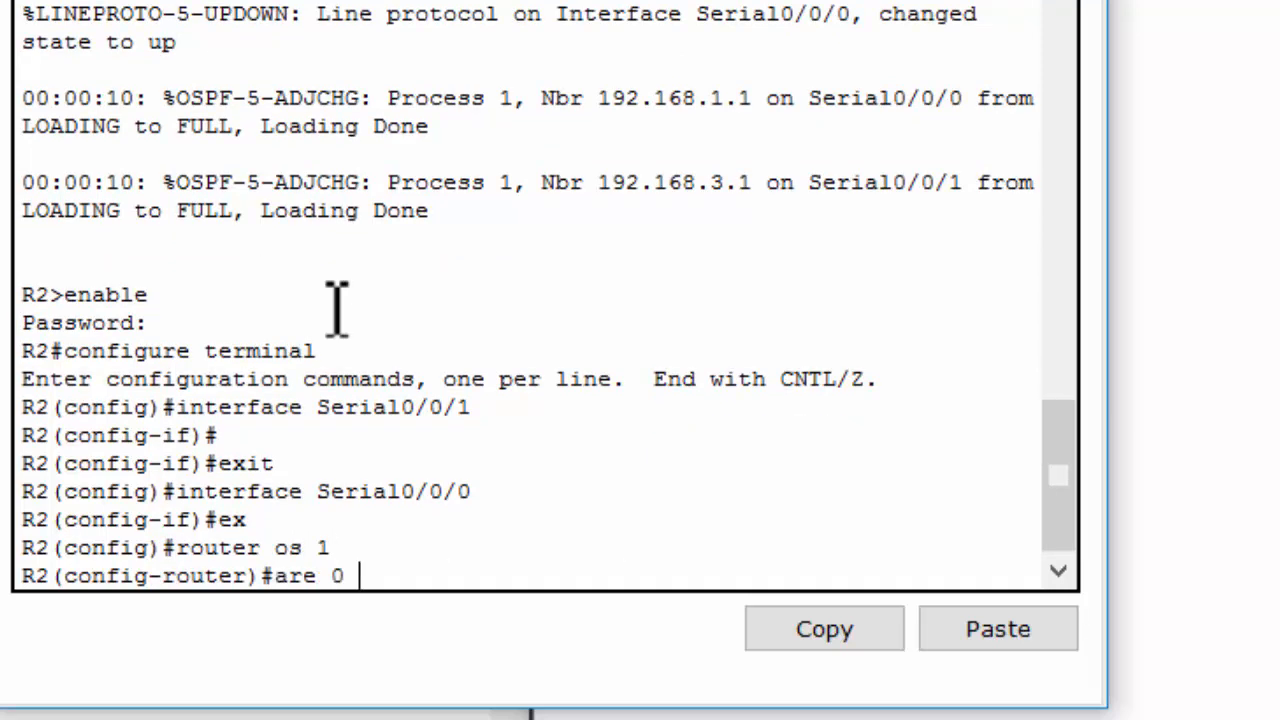
type("auh")
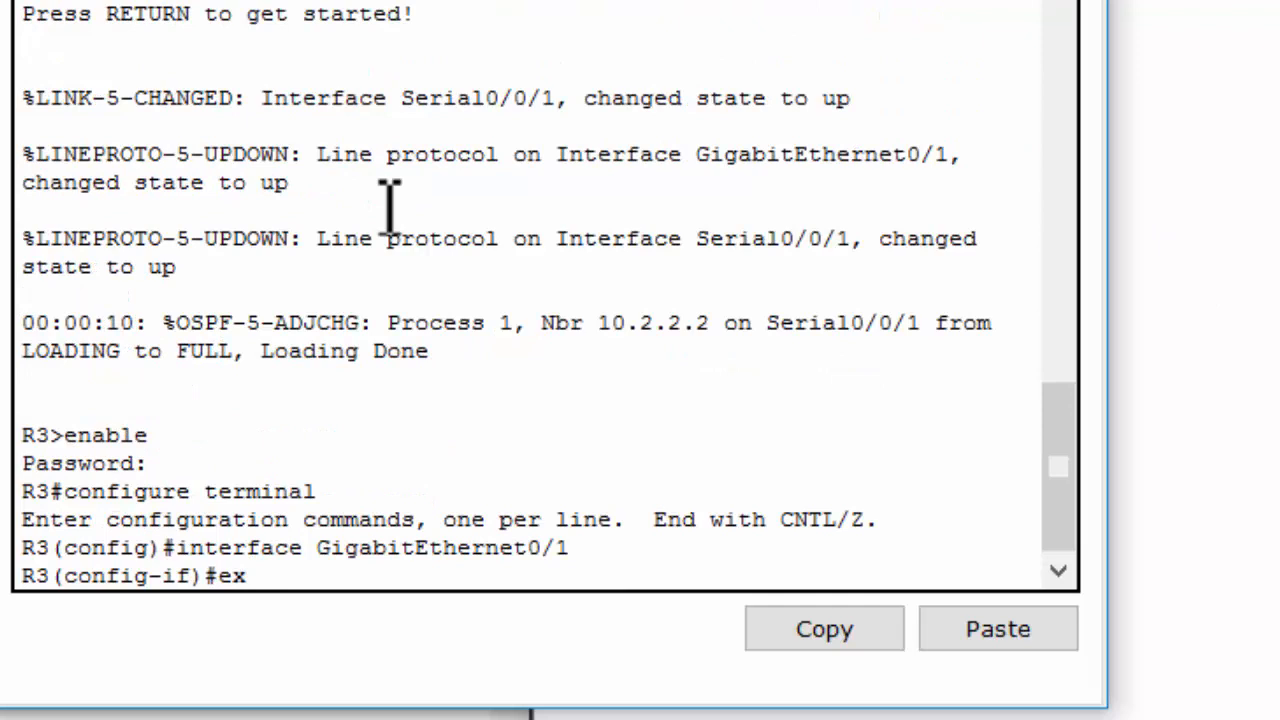
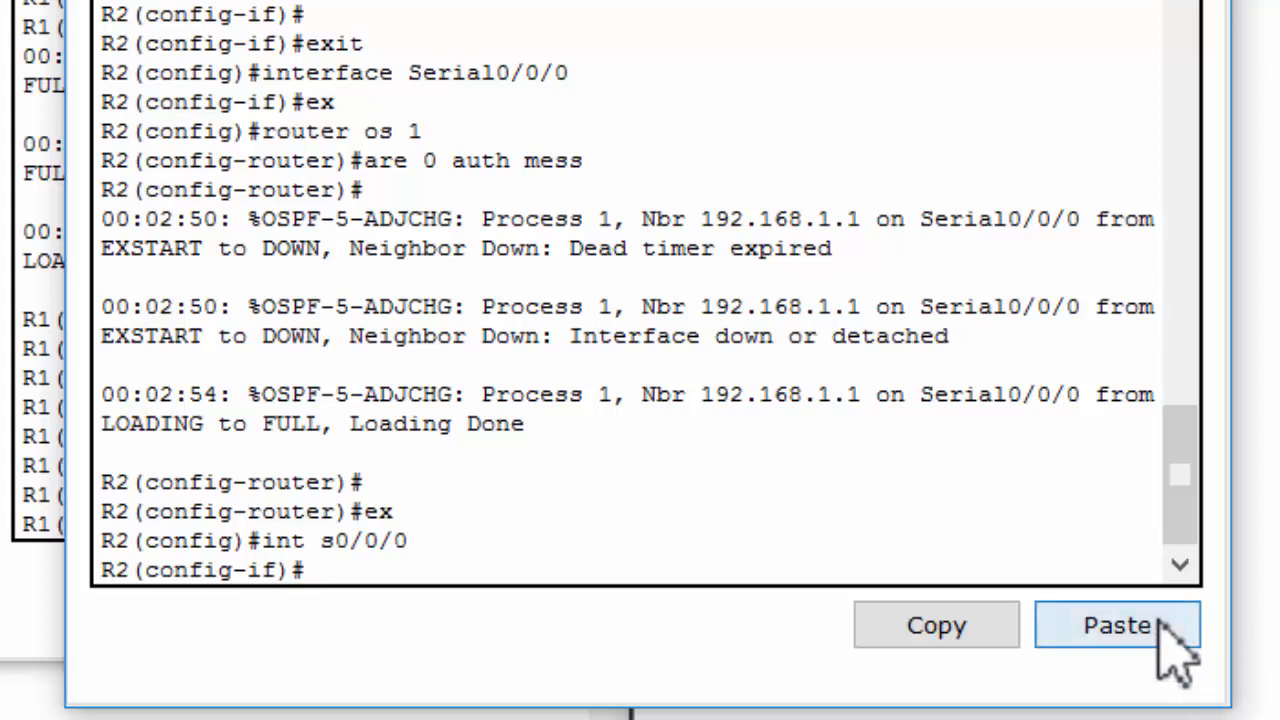
On R3, enter 'router ospf 1' and type 'area 0 auth m'
left_click(1117, 625)
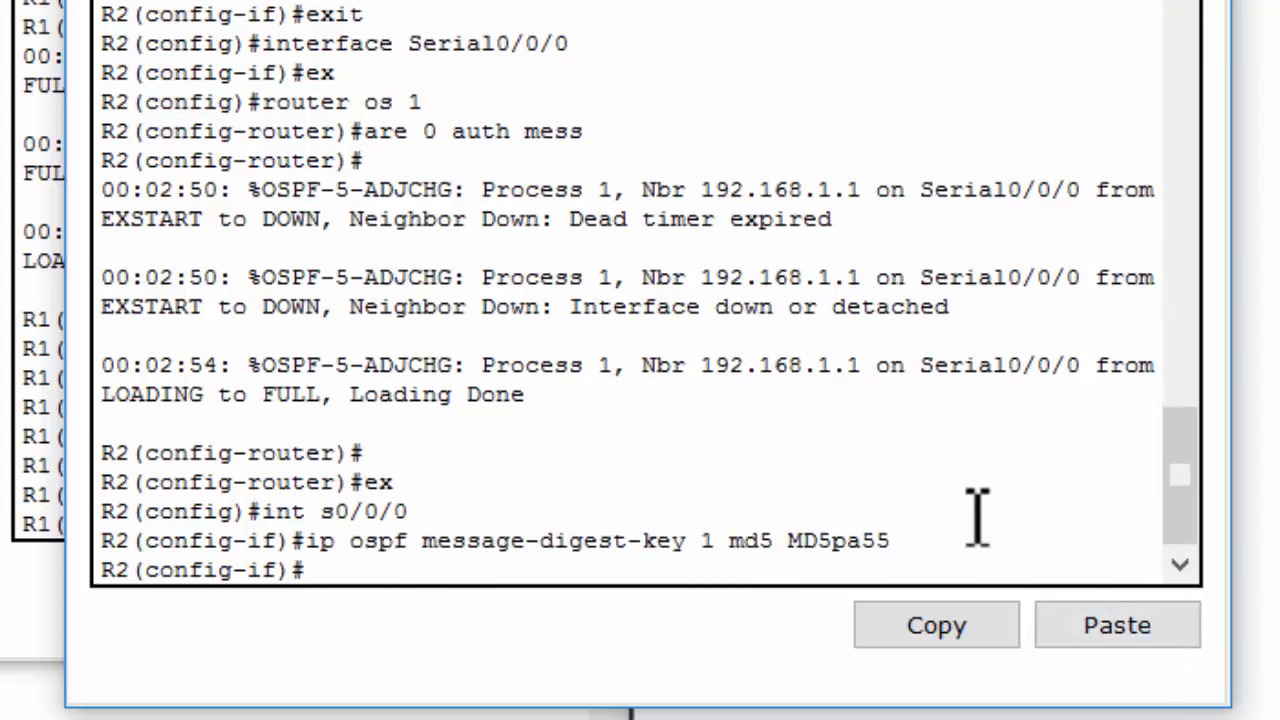
type("int s0/0/1")
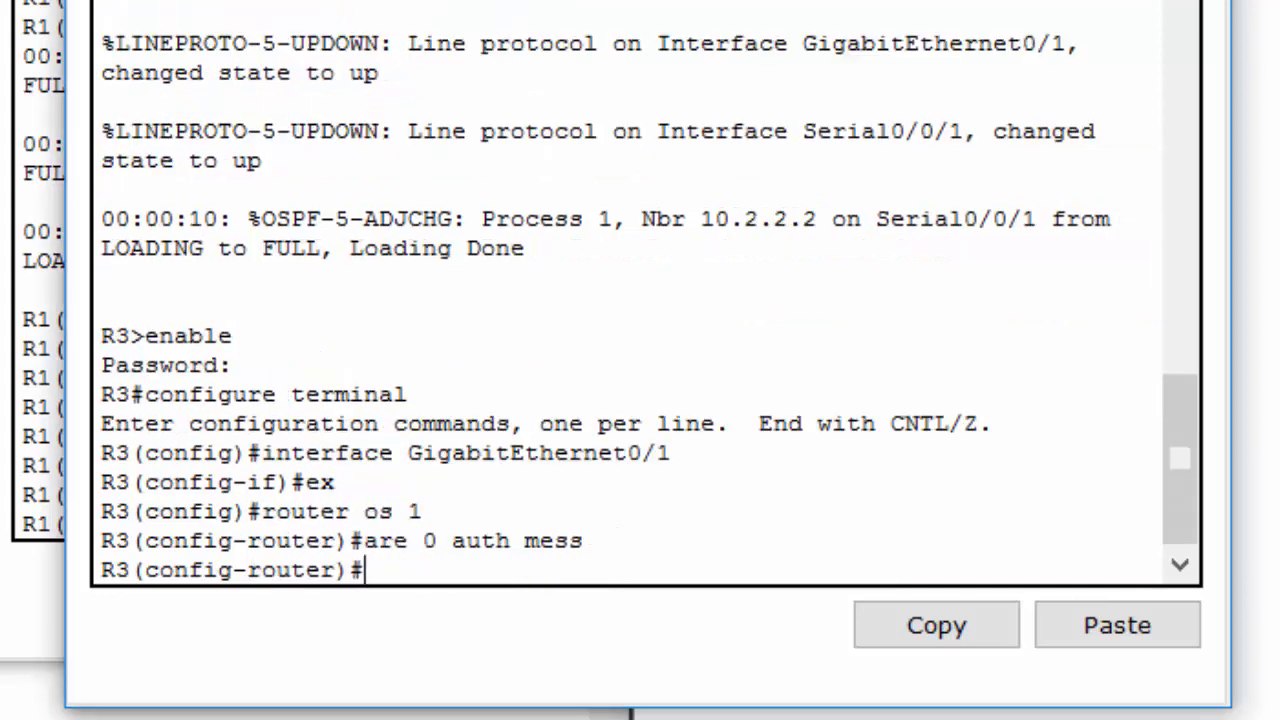
On R3, exit router mode, correct a typo, and enter interface s0/0
type("e")
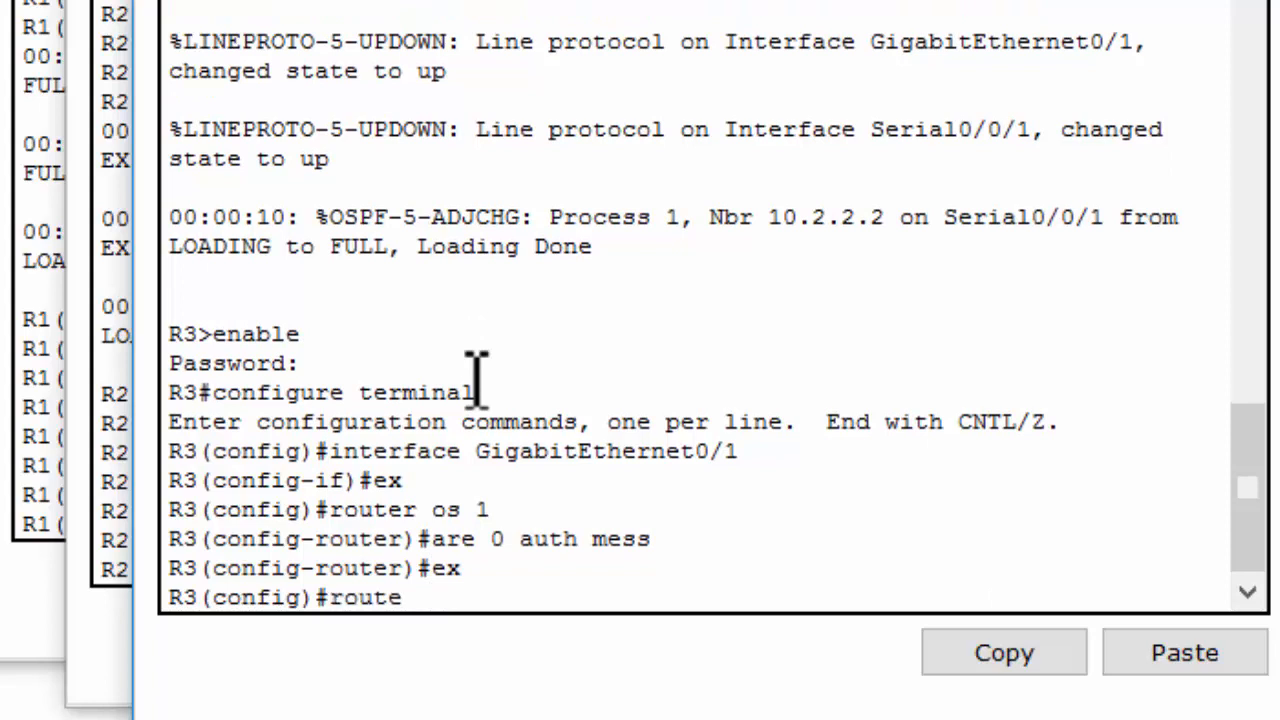
key("BackSpace")
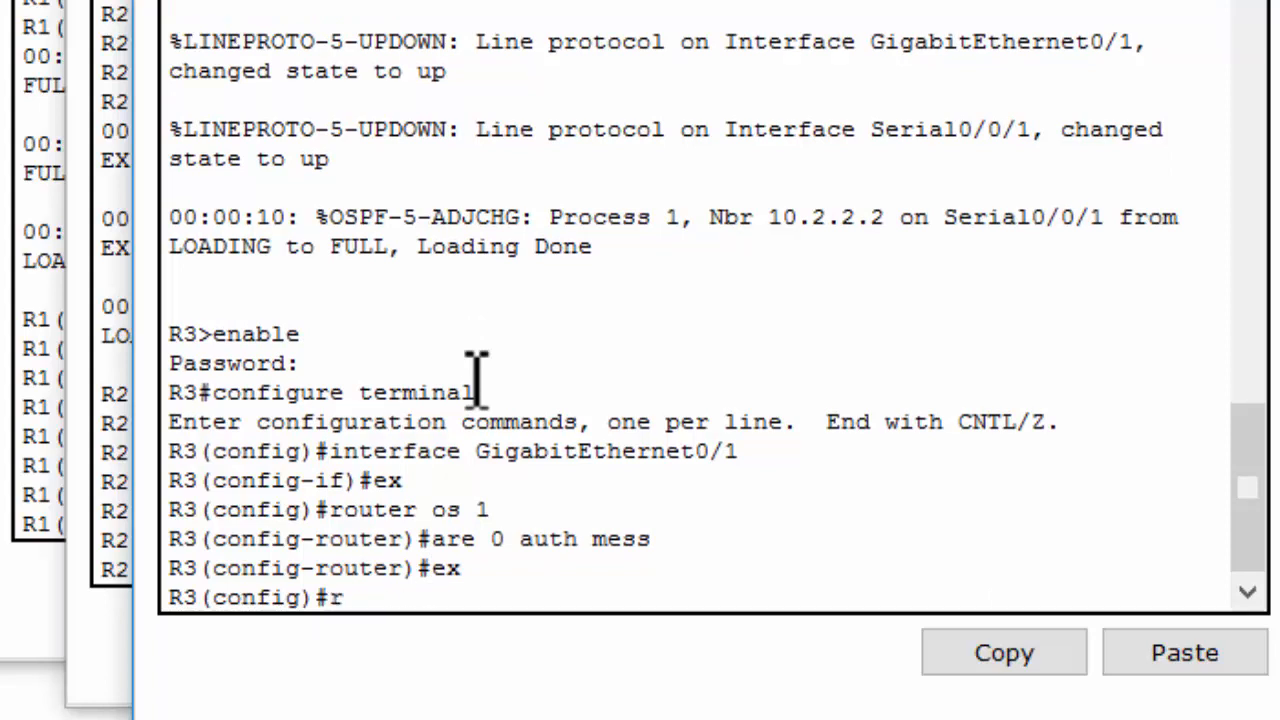
type("int s0/0/0")
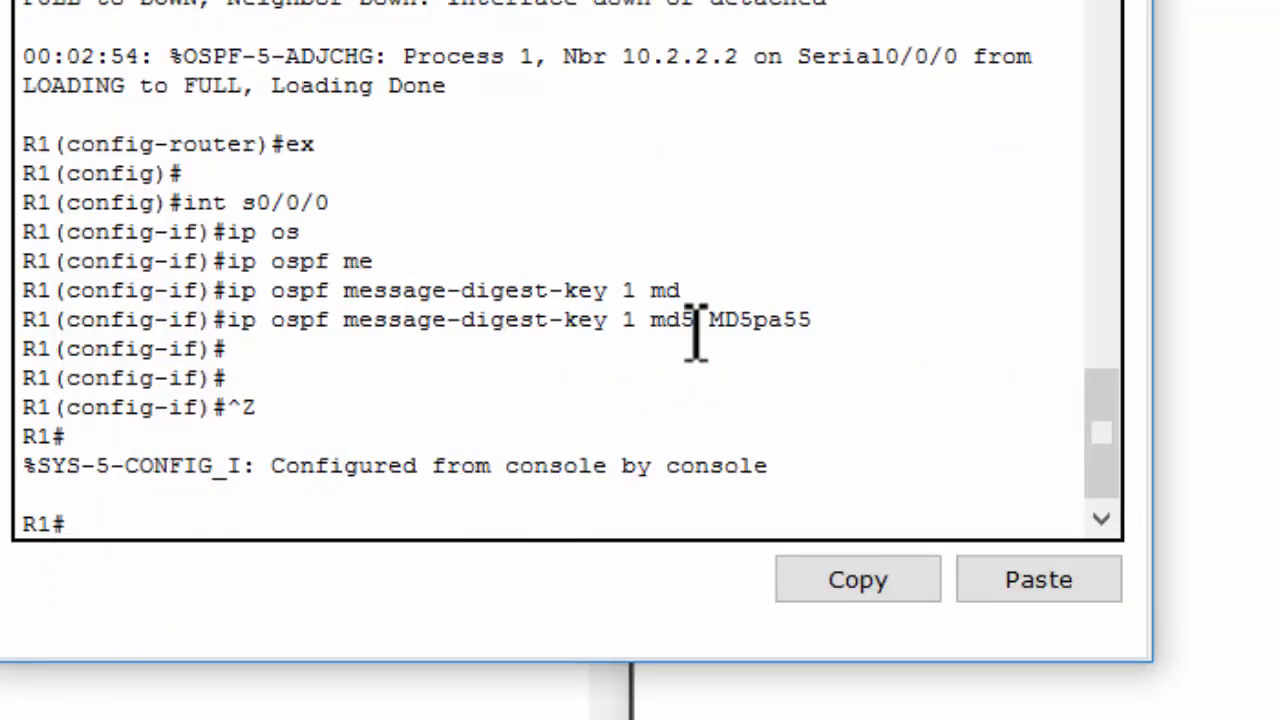
Run 'sh ip os in' (show ip ospf interface) on R1
type("sh")
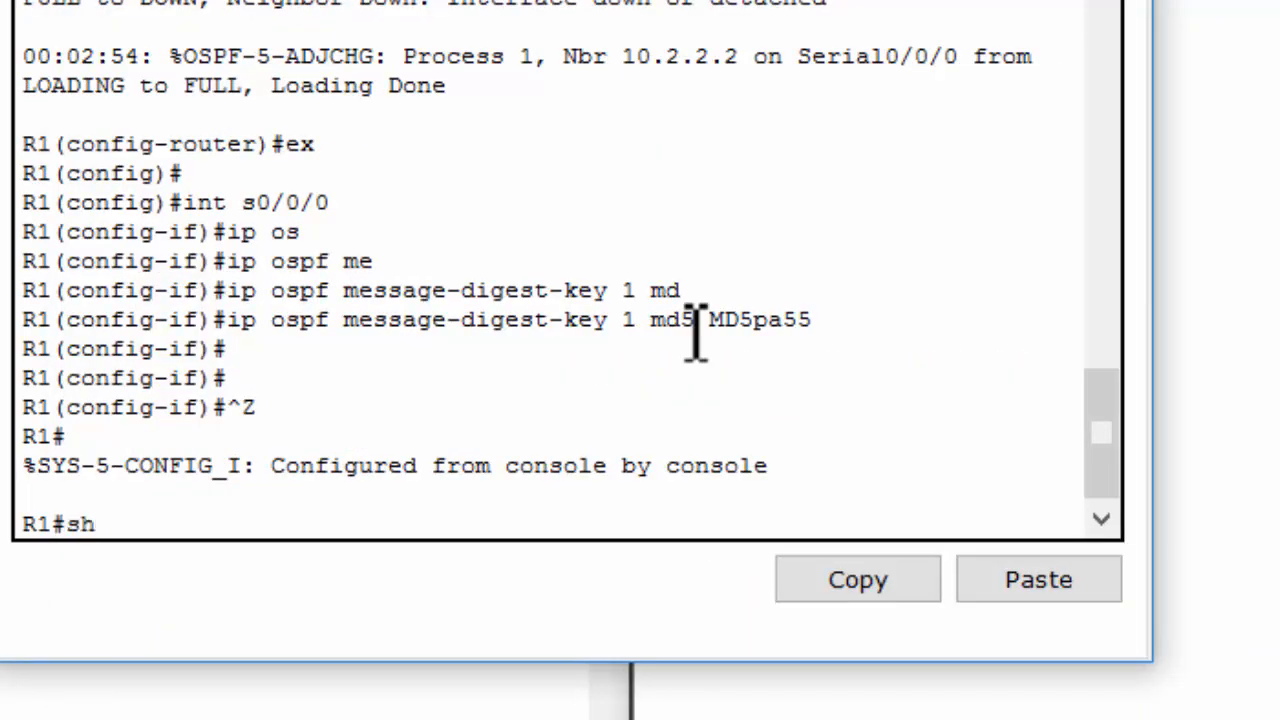
type("ip os")
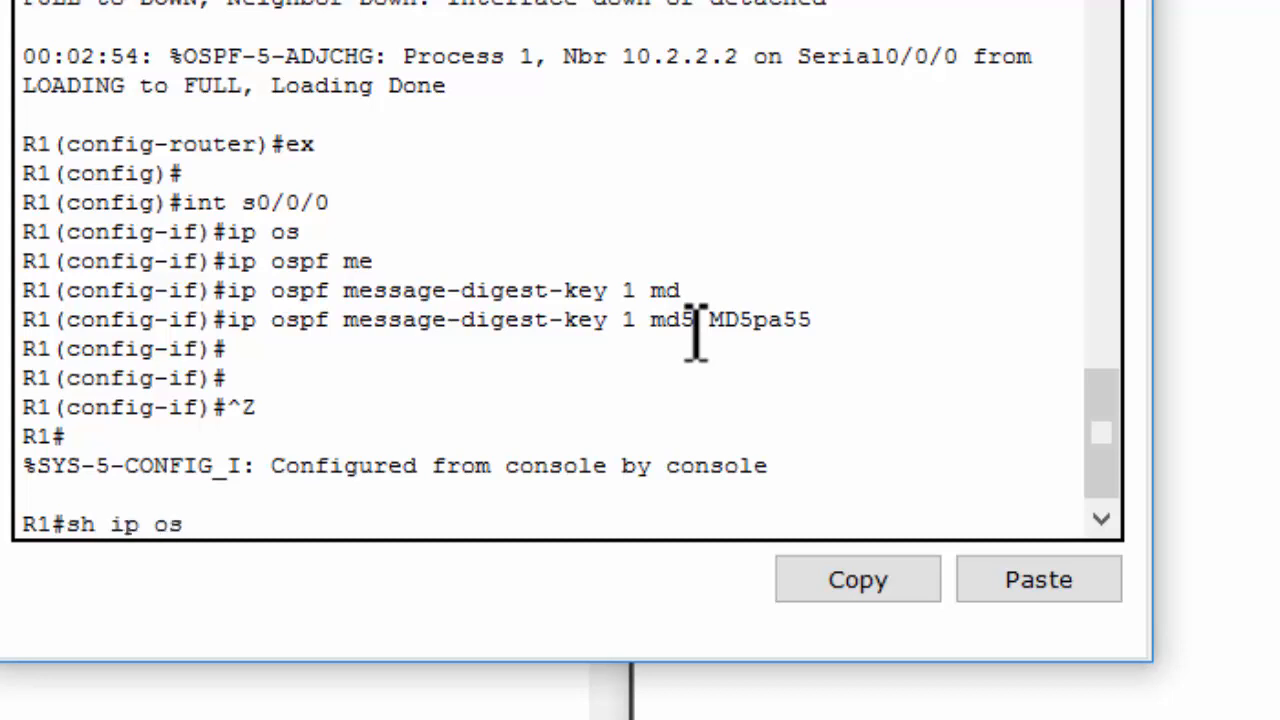
type("in")
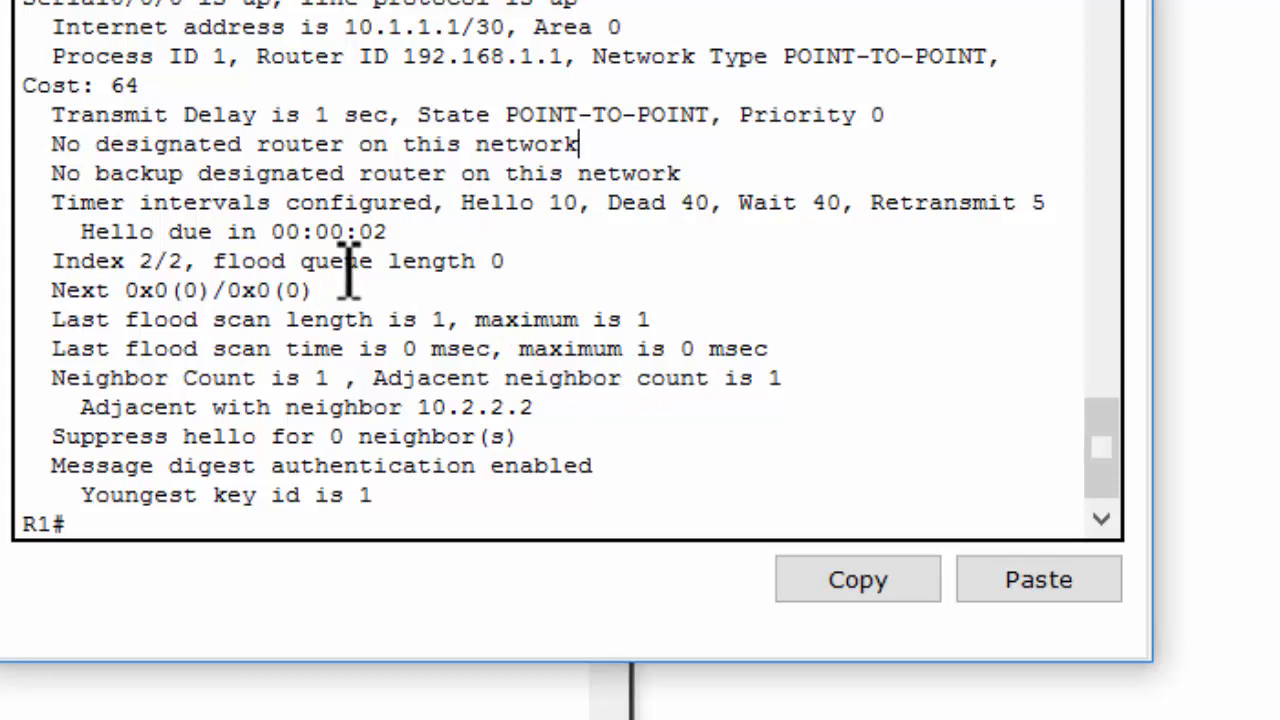
mouse_move(235, 135)
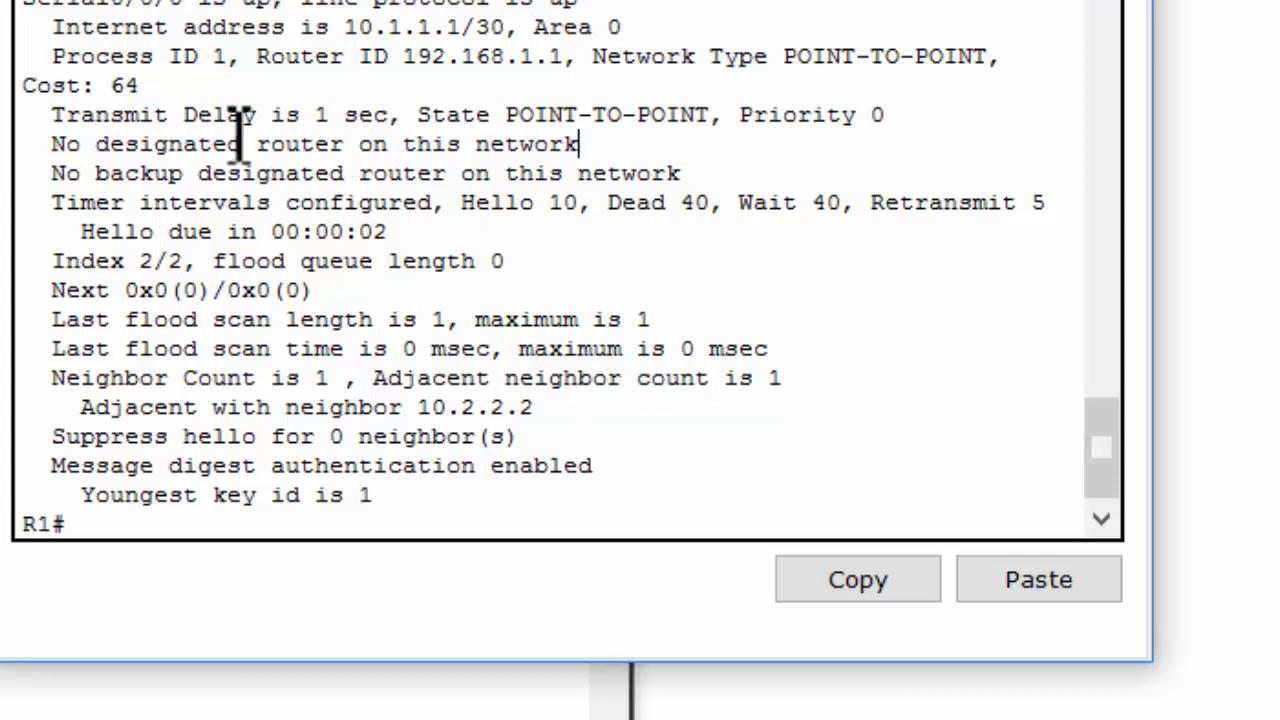
mouse_move(120, 57)
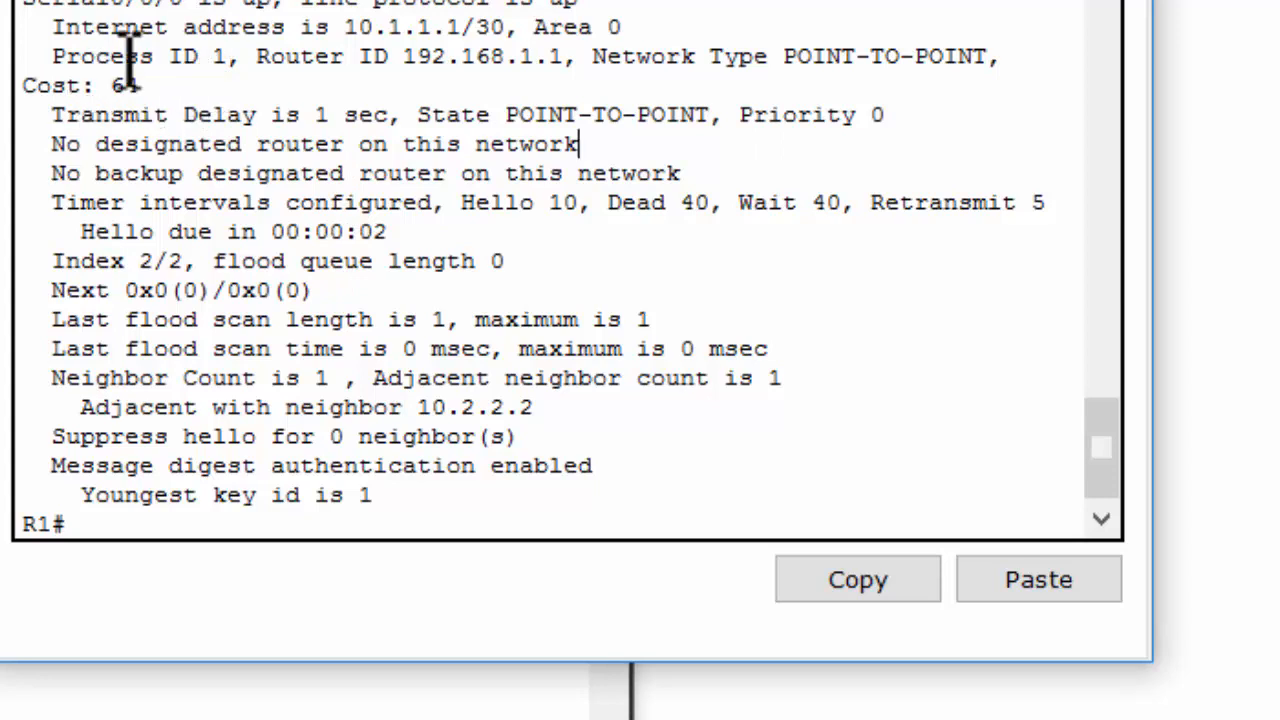
Highlight R1's Serial0/0/0 up status and message digest authentication lines in the output
scroll("up", 3)
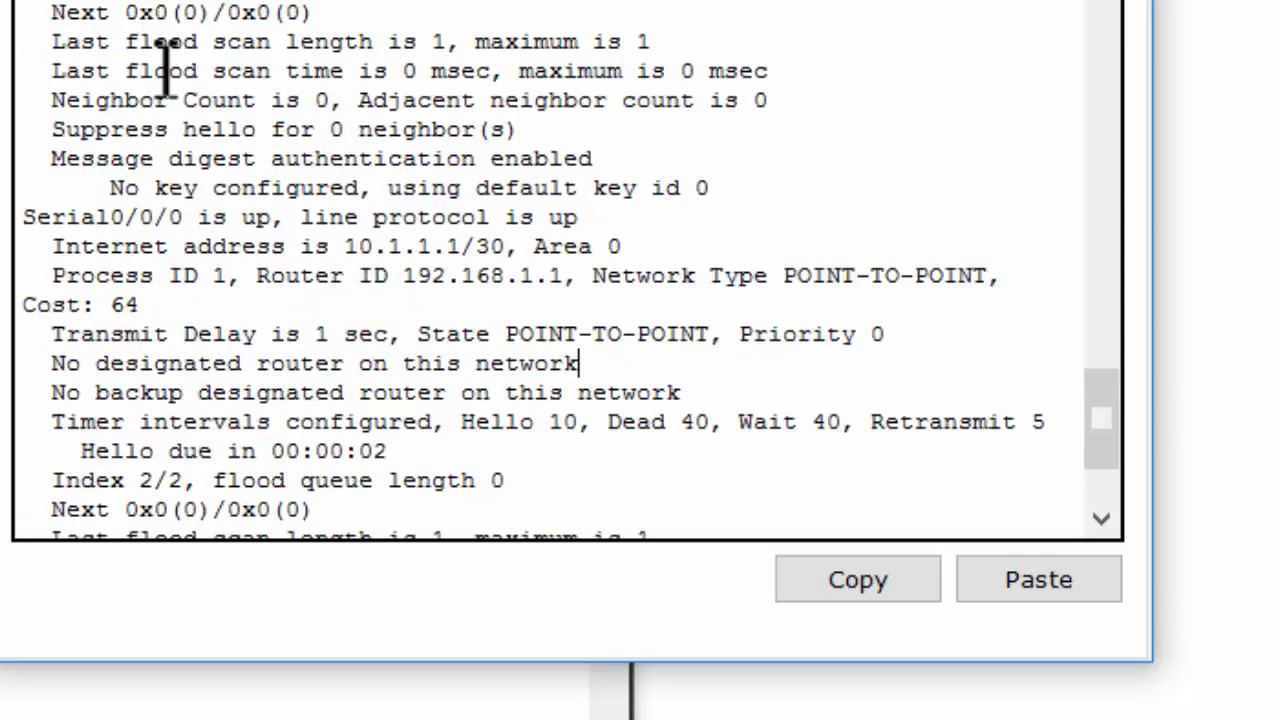
mouse_move(65, 225)
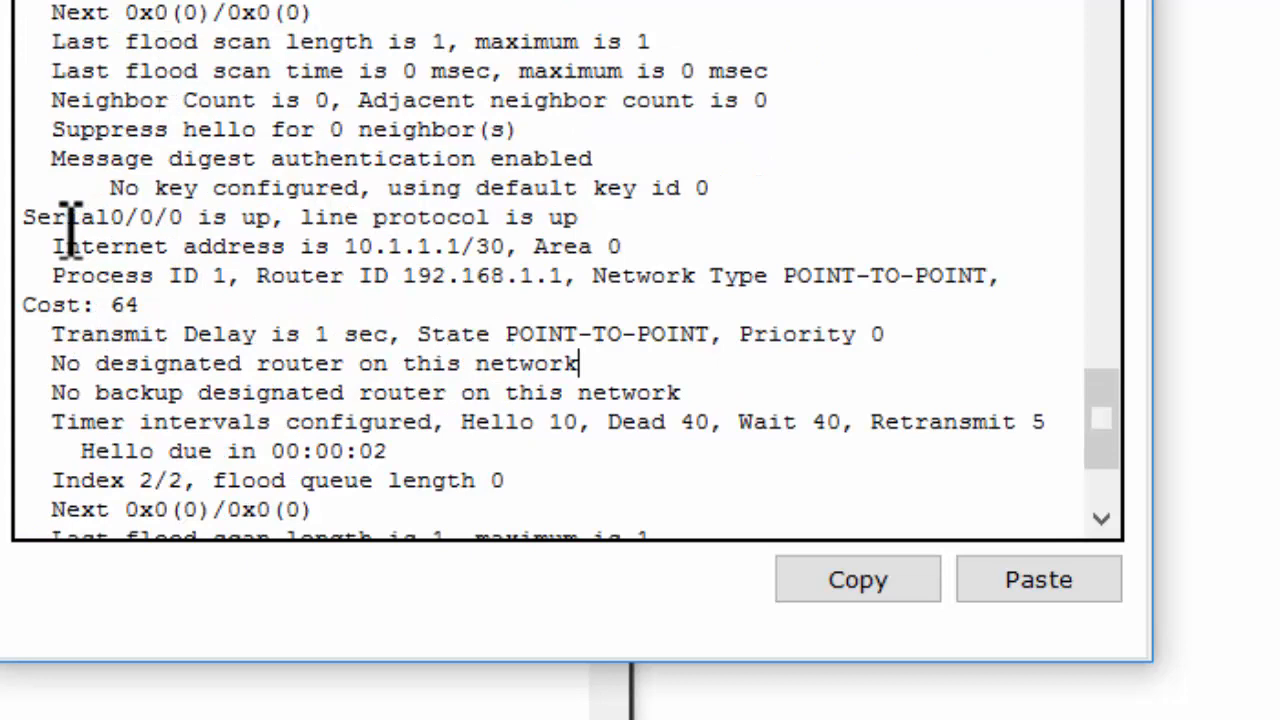
double_click(70, 217)
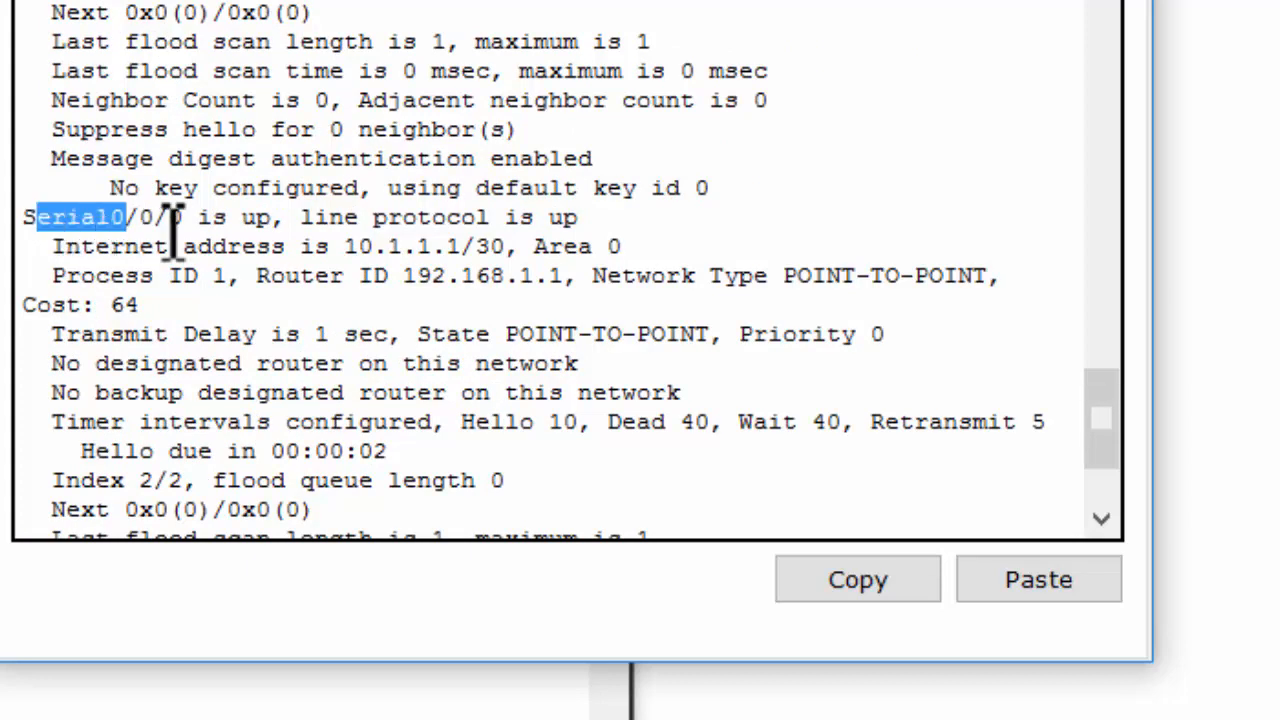
left_click_drag(170, 217, 595, 217)
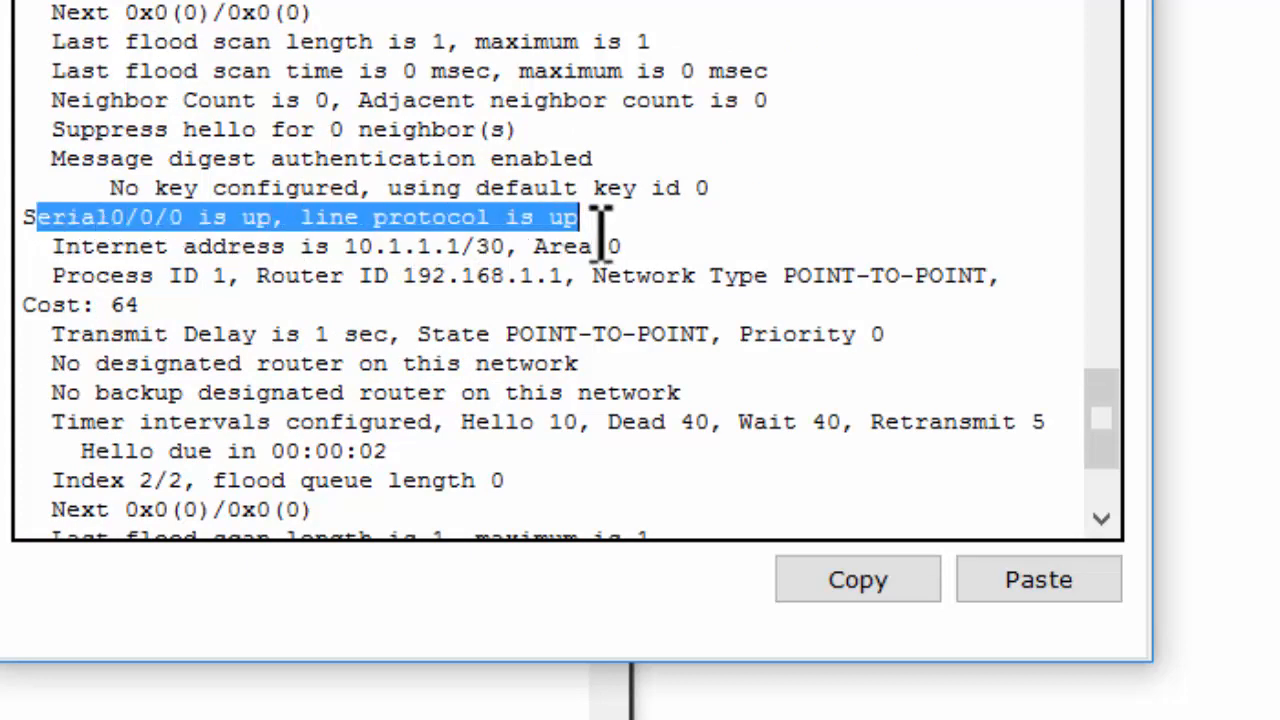
scroll("down", 3)
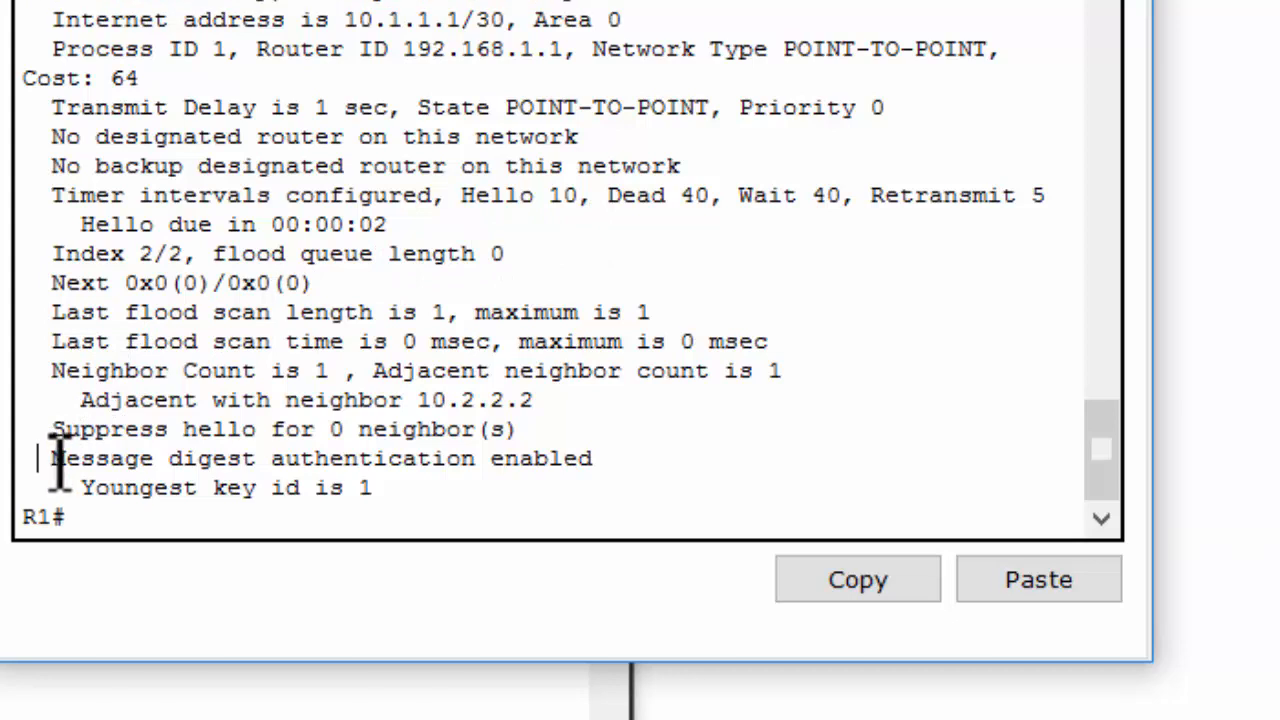
double_click(321, 458)
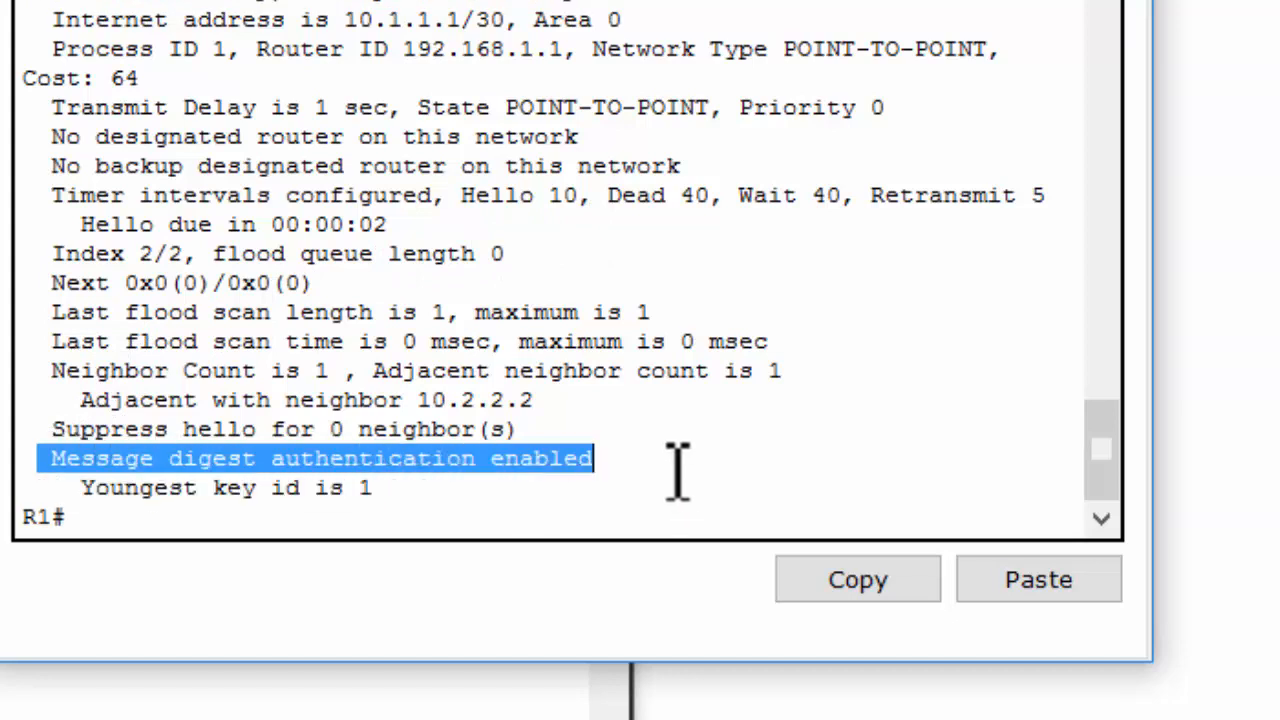
mouse_move(375, 490)
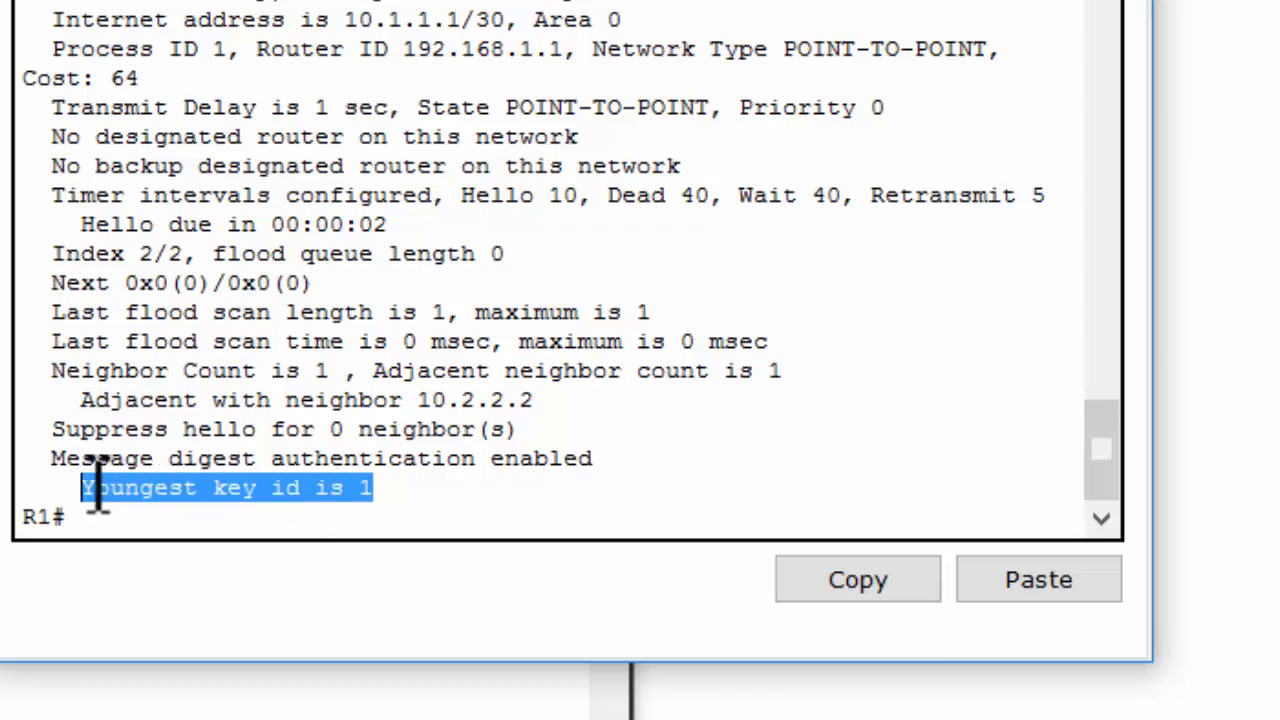
left_click(640, 458)
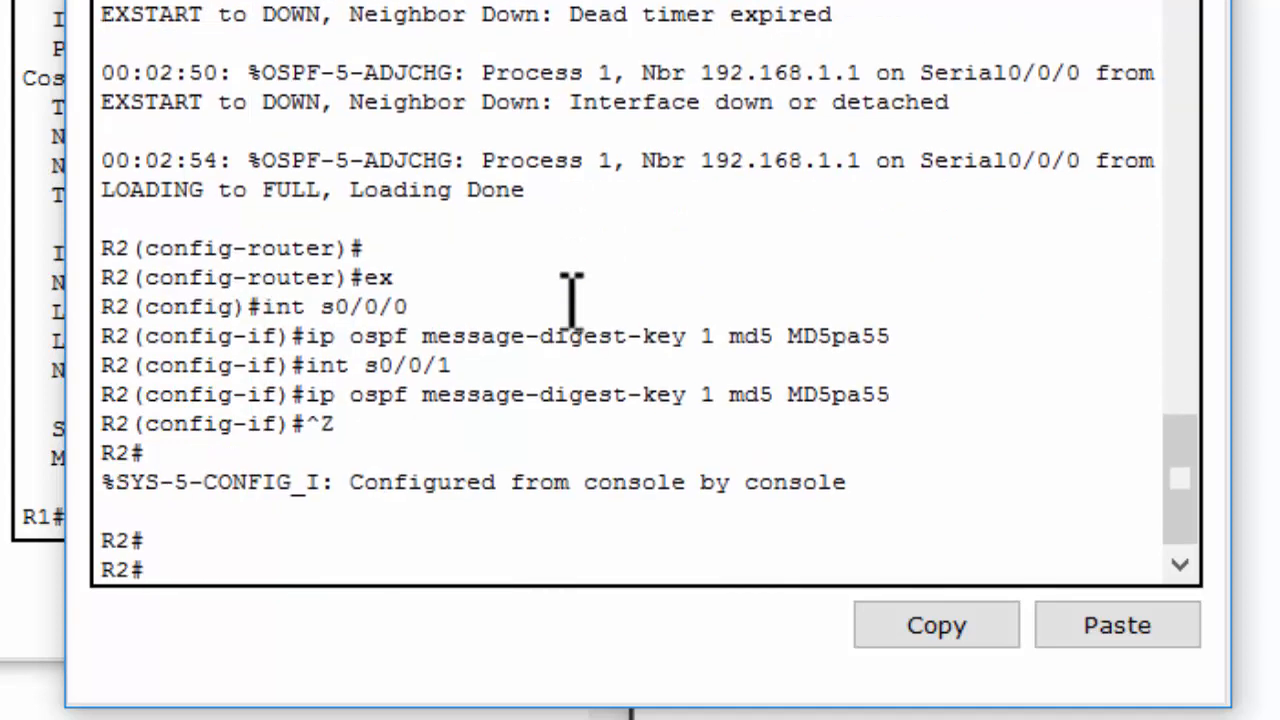
Type 'sh ip o s i' at R2's privileged prompt
type("sh")
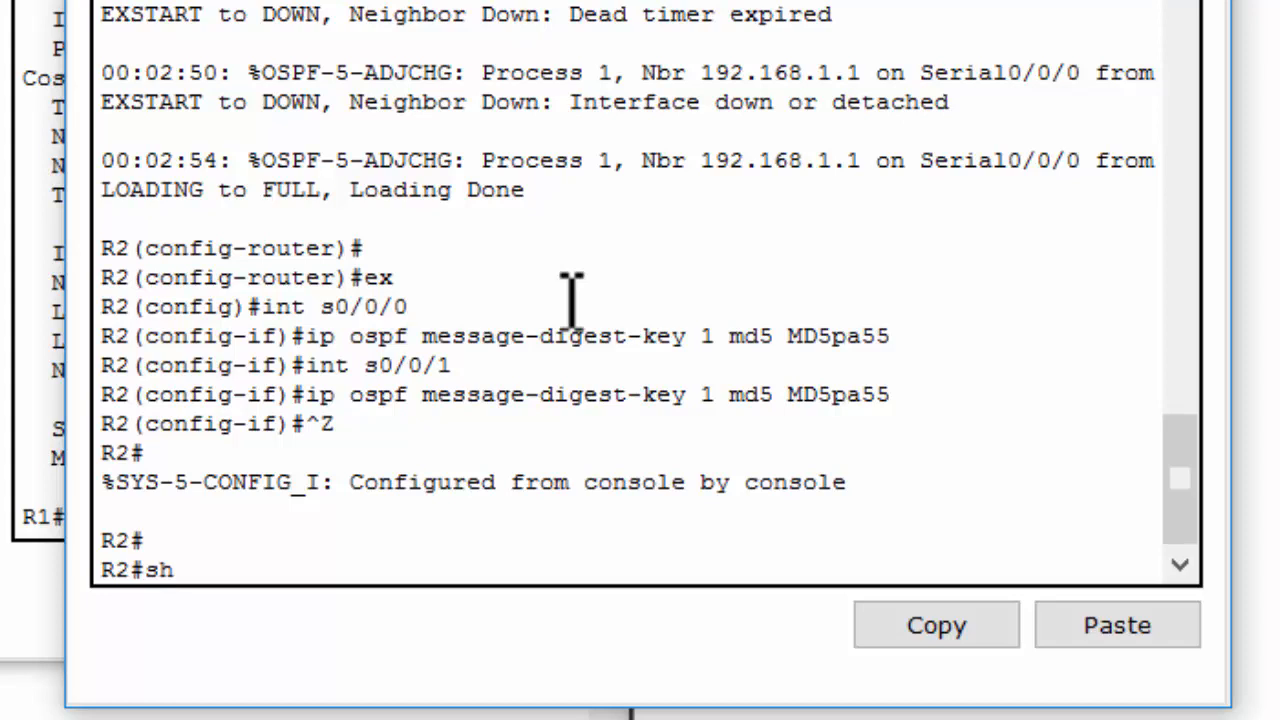
type("ip o")
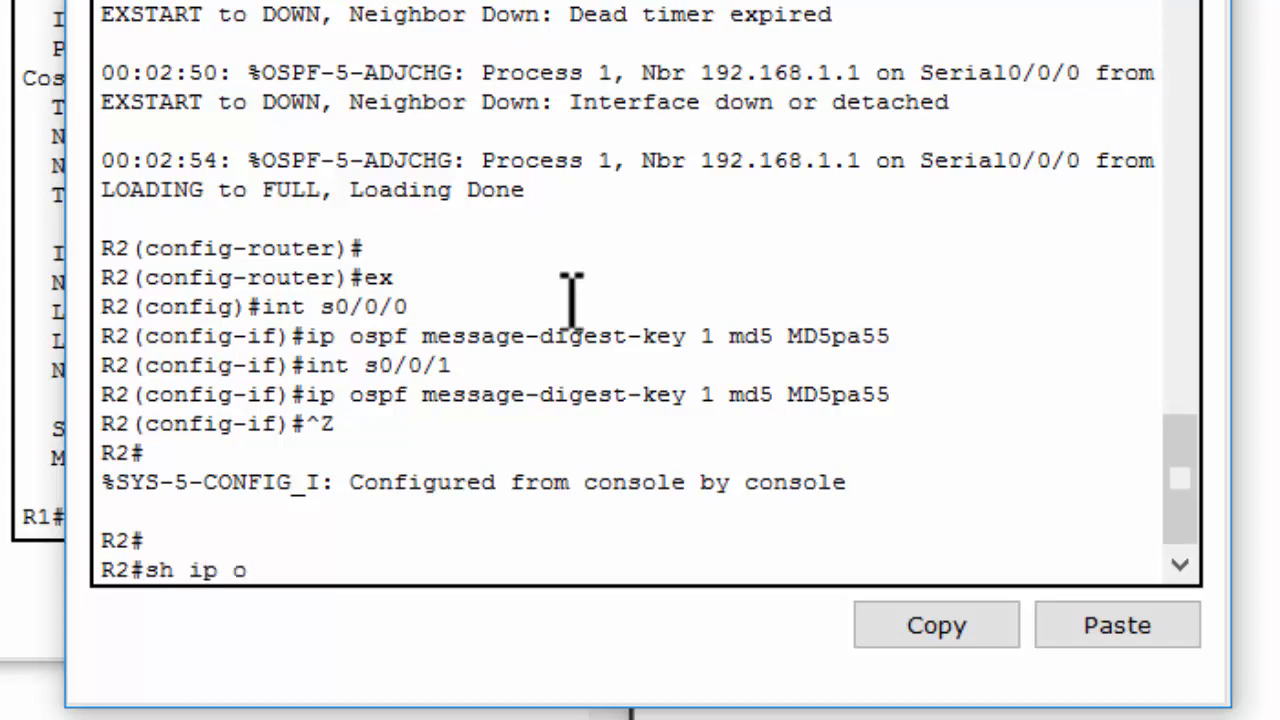
type("s")
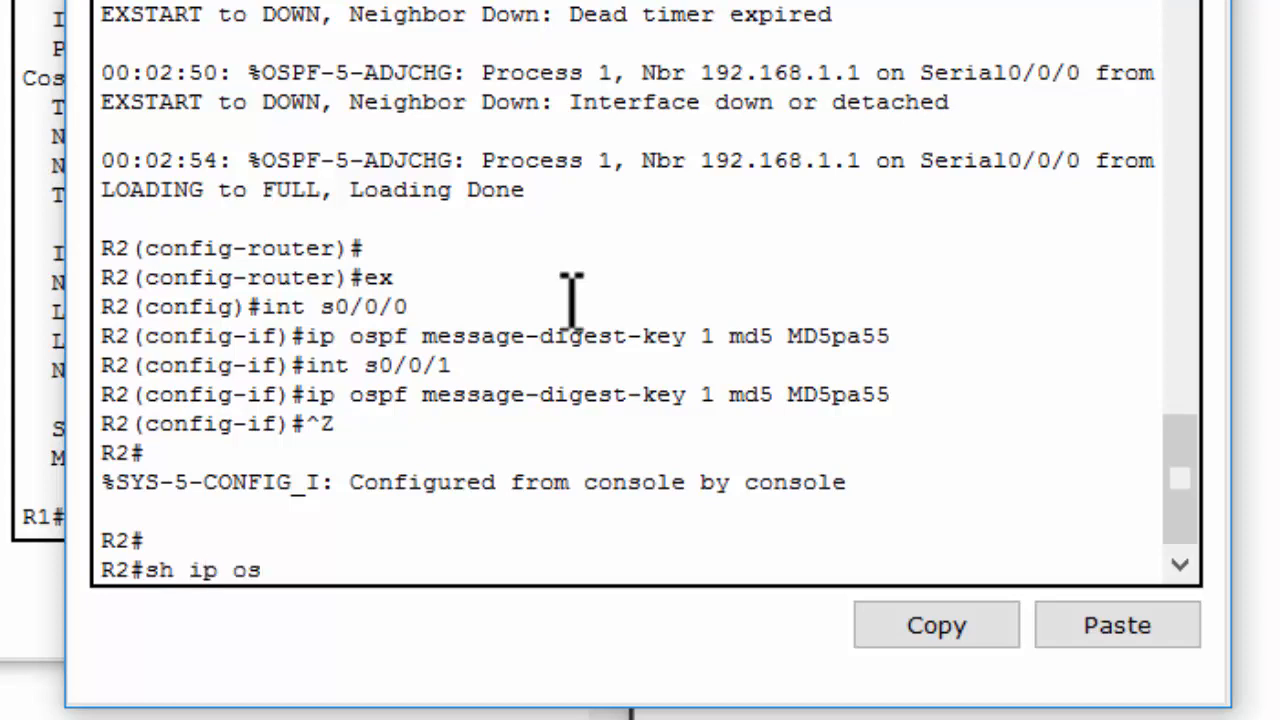
type("i")
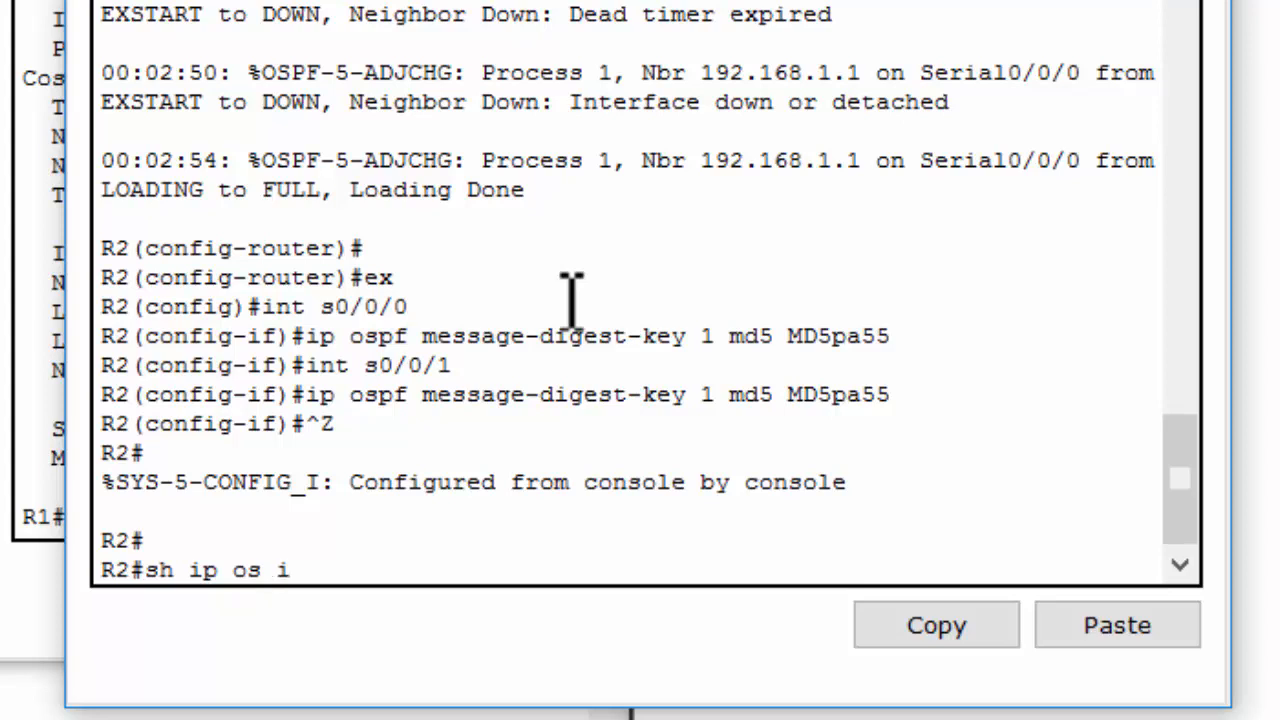